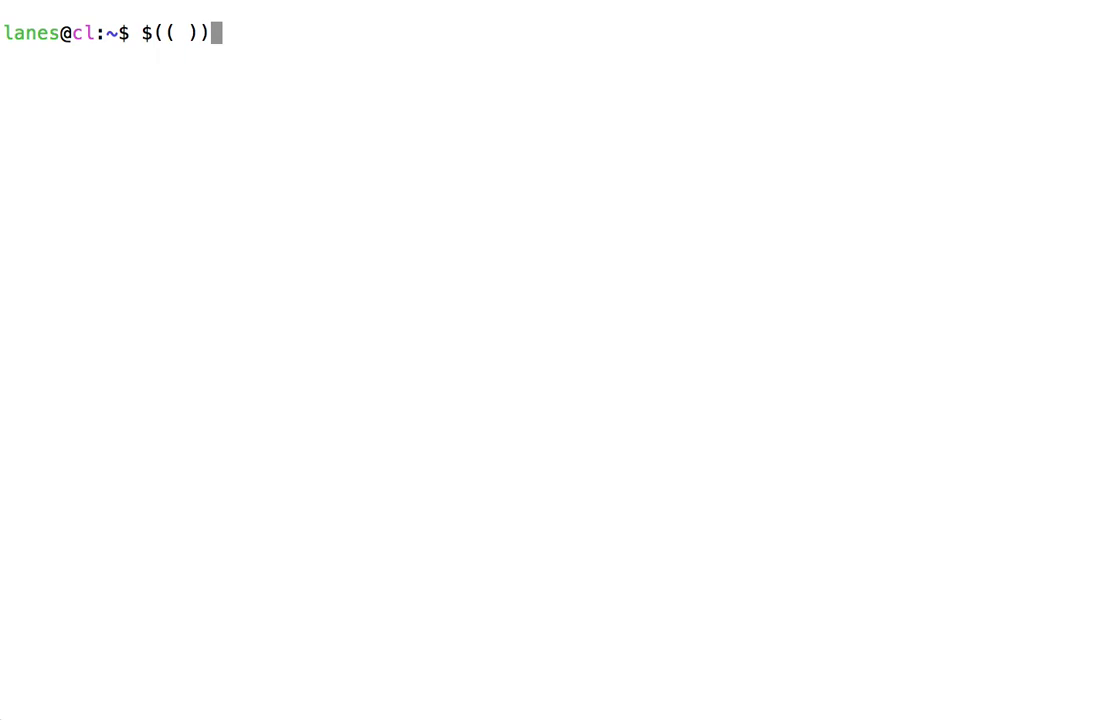
Run echo $(( 7 + 3 )) to print the sum 10
type("e")
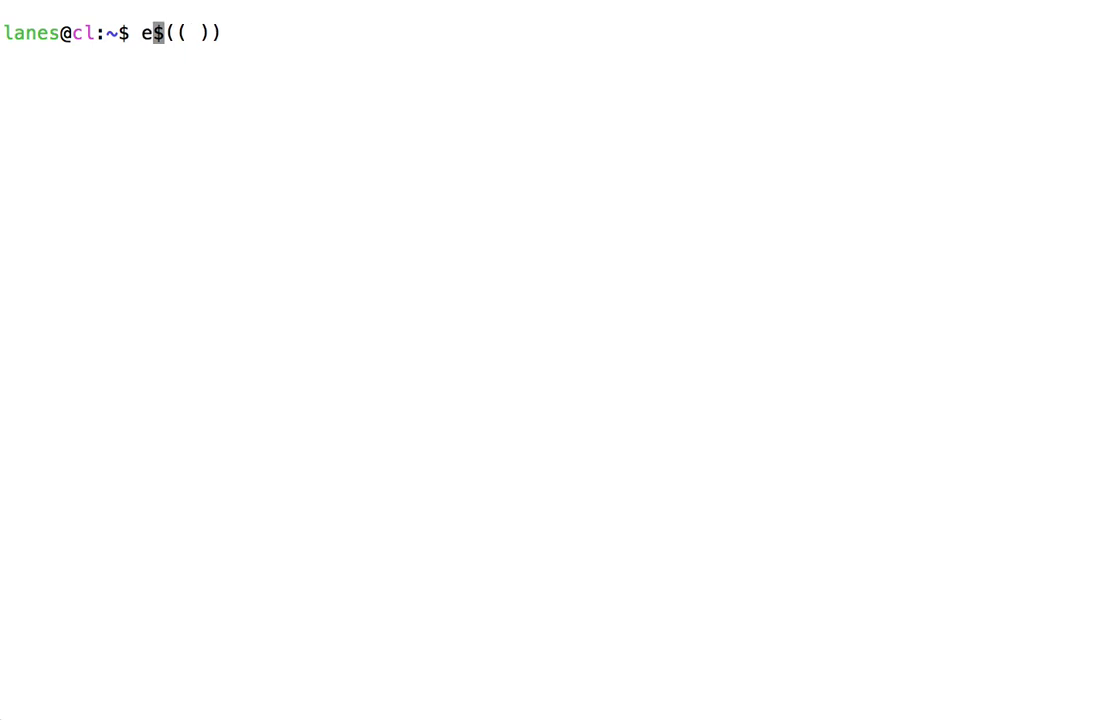
type("cho")
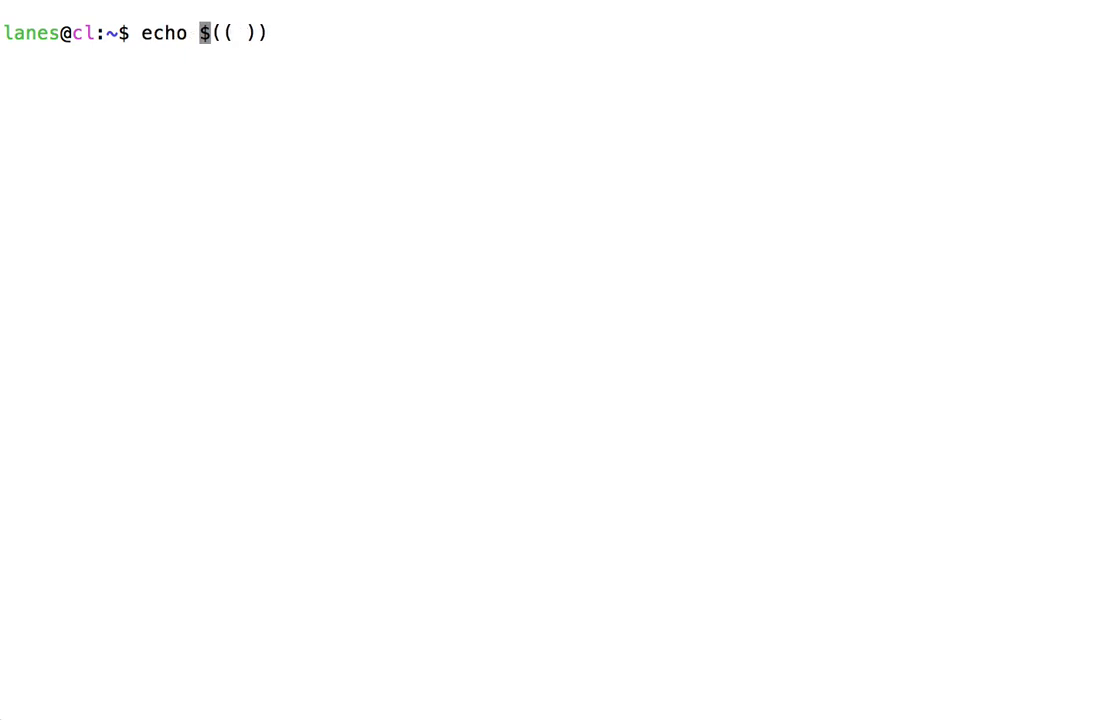
type("7 + 3")
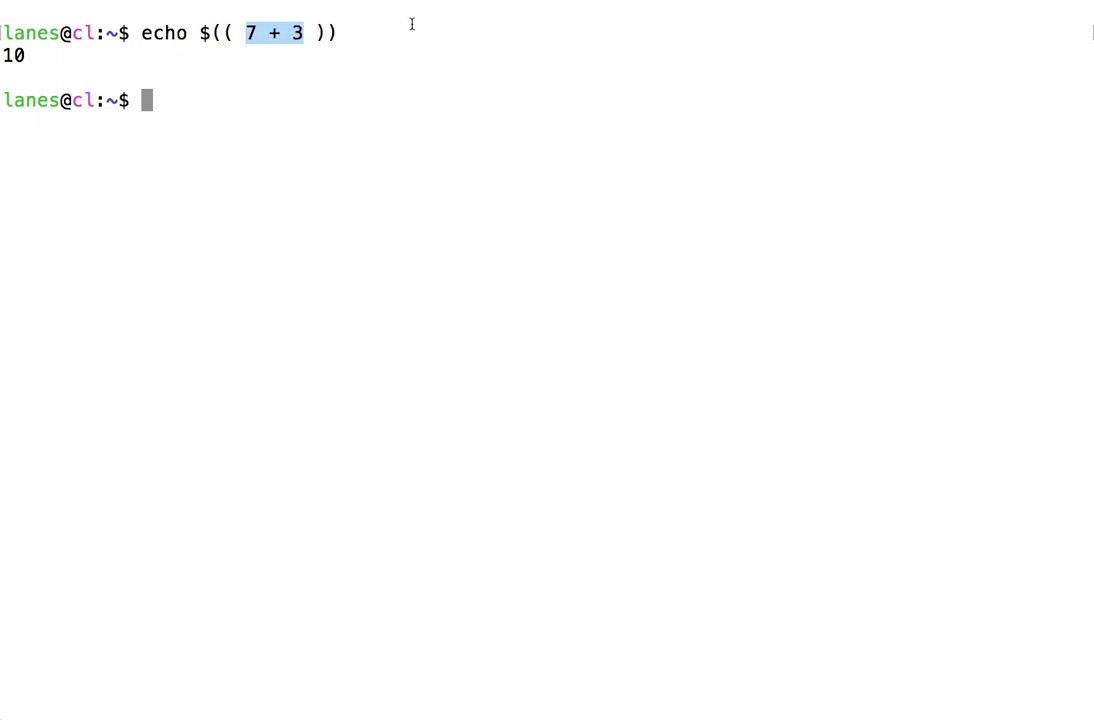
mouse_move(430, 32)
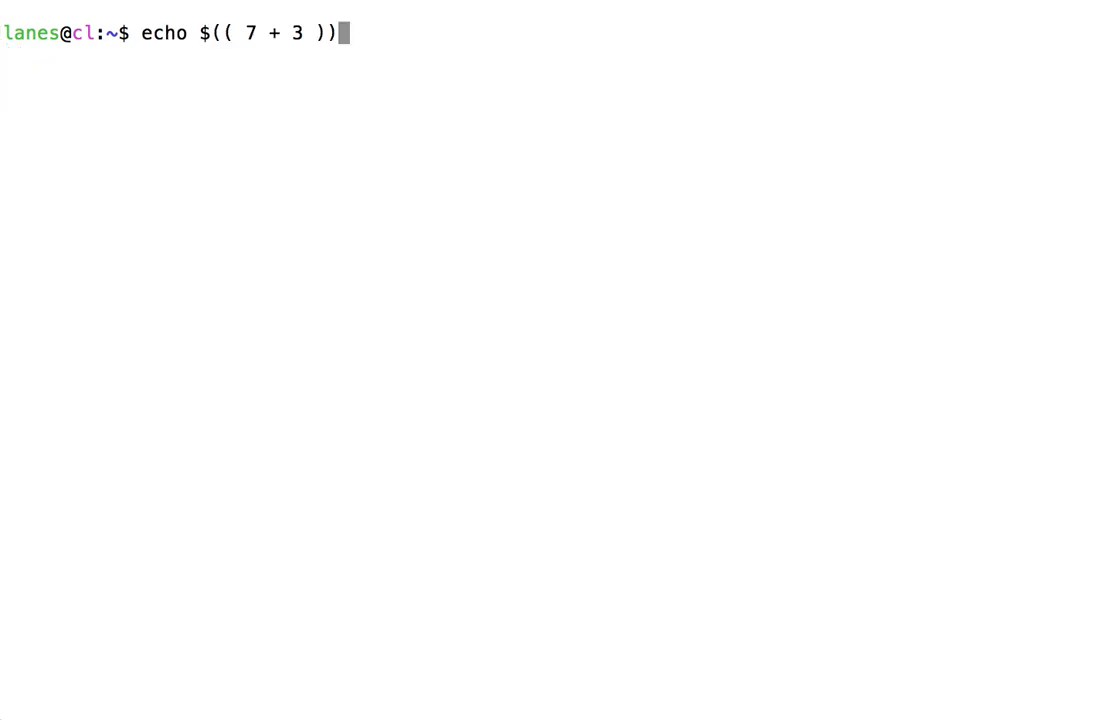
Change 7 to 7.0 and highlight the decimal and the invalid arithmetic operator error
type(".")
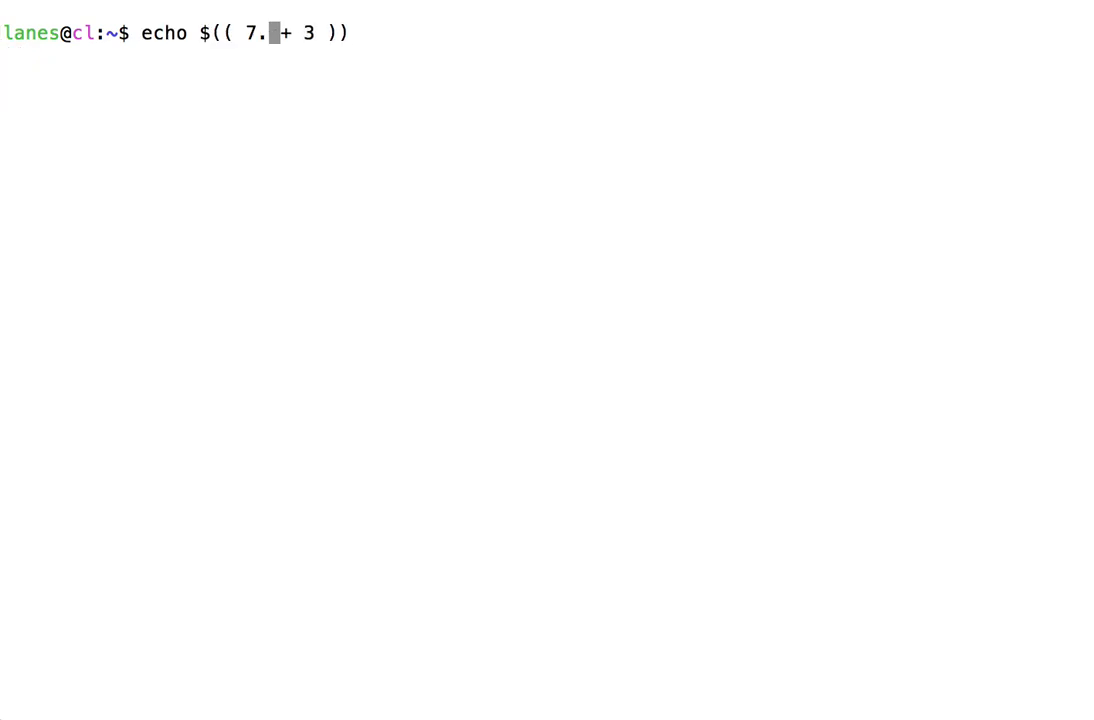
type("0")
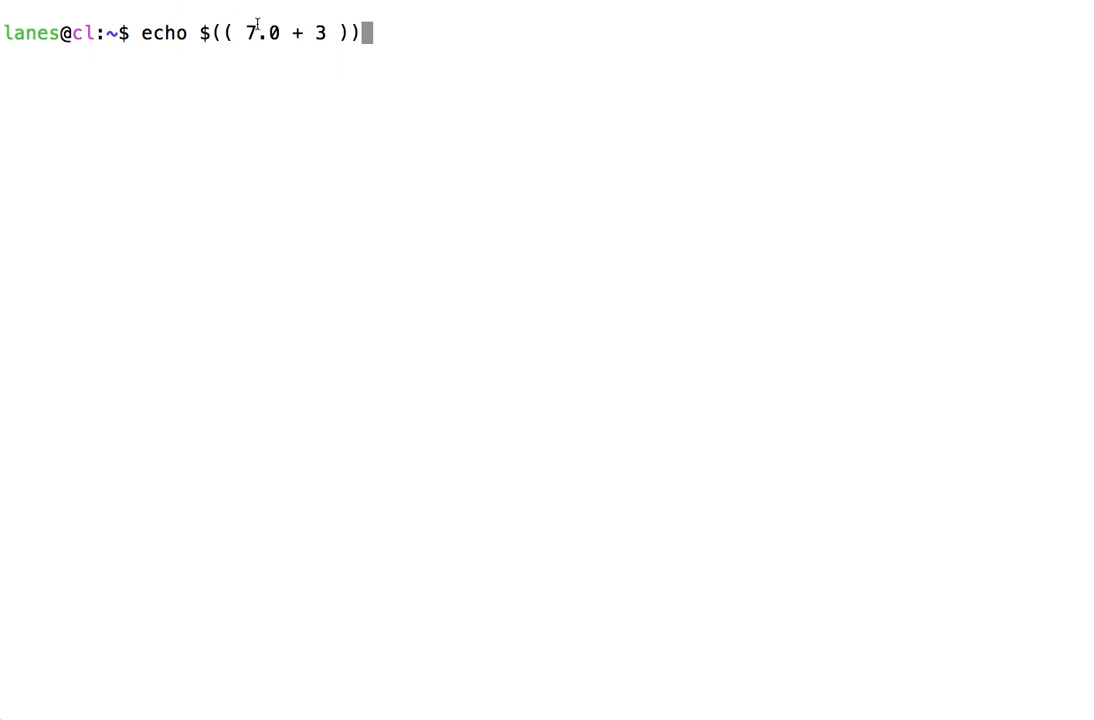
double_click(260, 33)
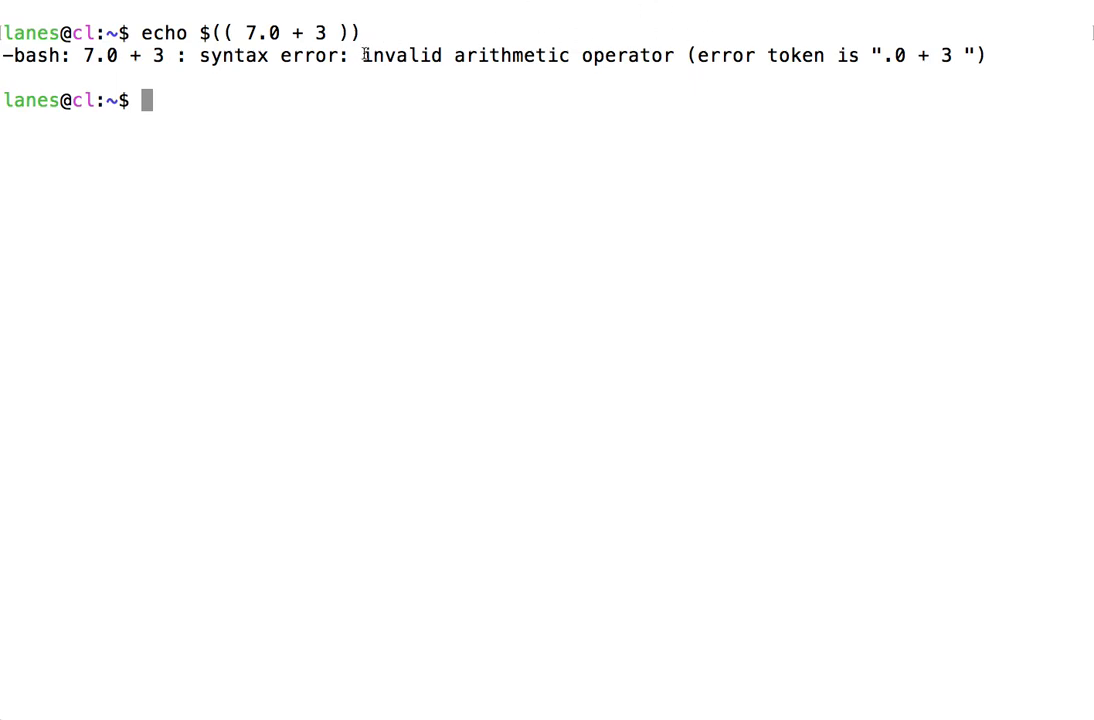
left_click_drag(362, 55, 674, 55)
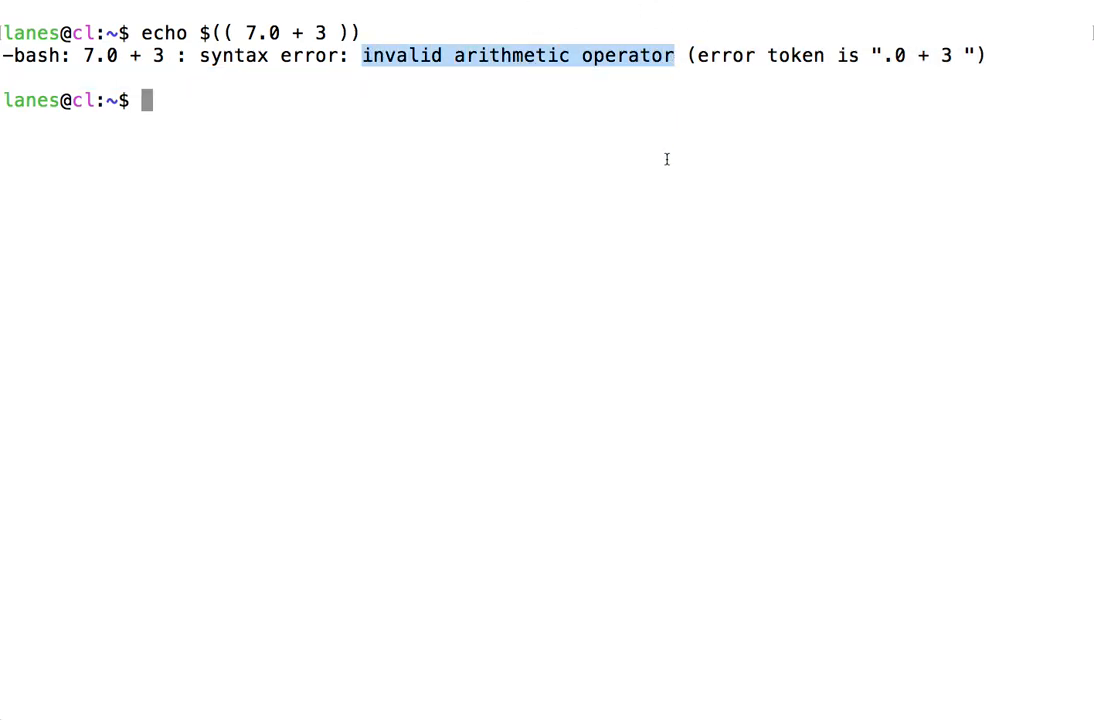
mouse_move(684, 198)
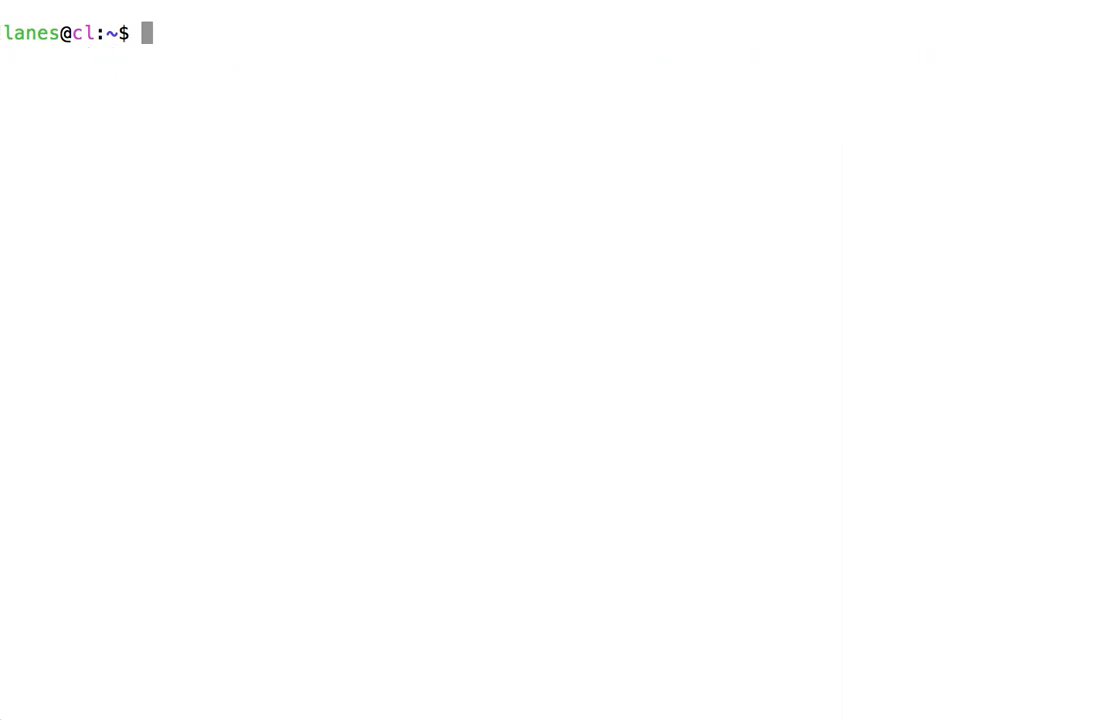
type("+")
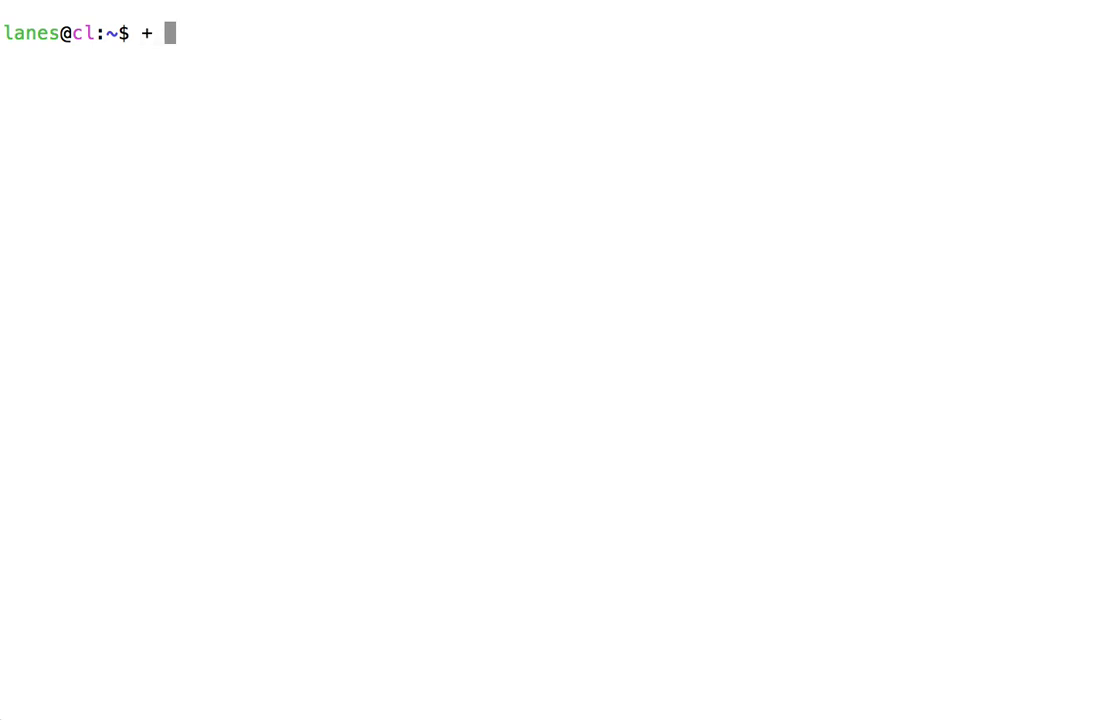
type("-")
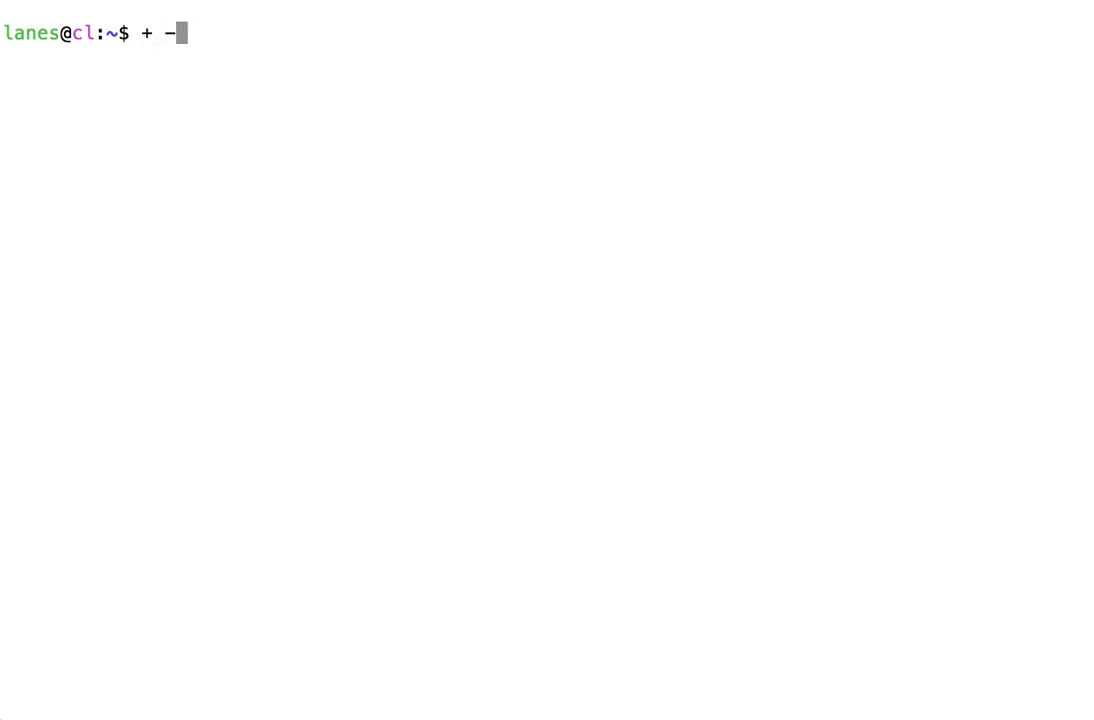
type("*")
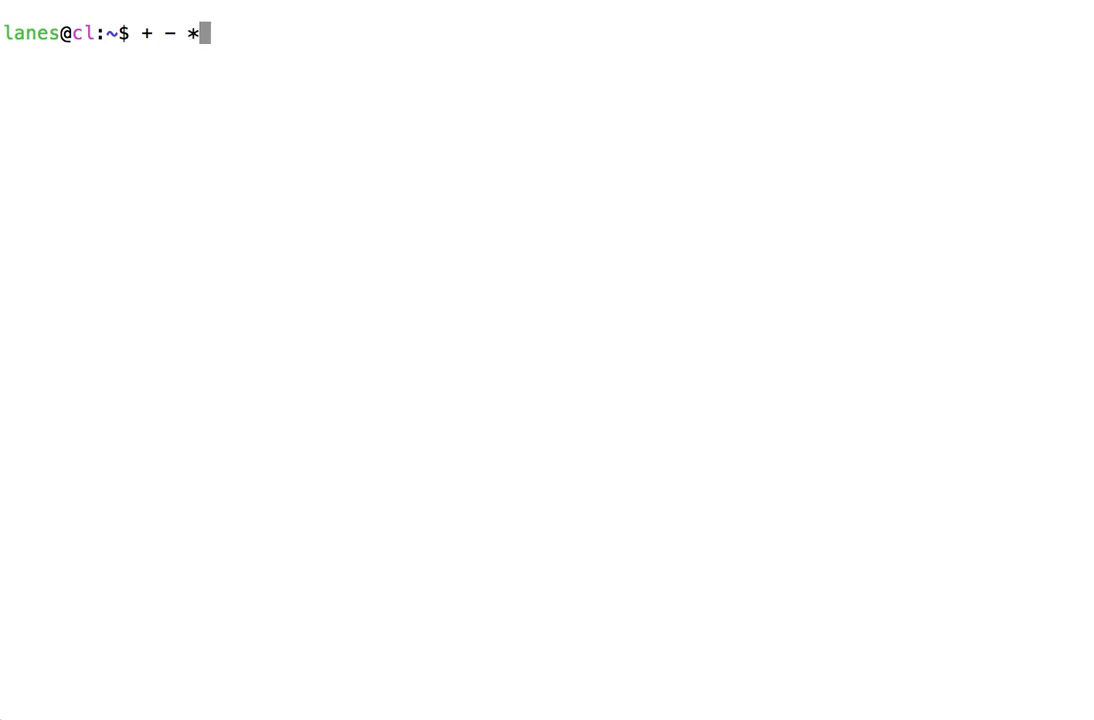
type("/")
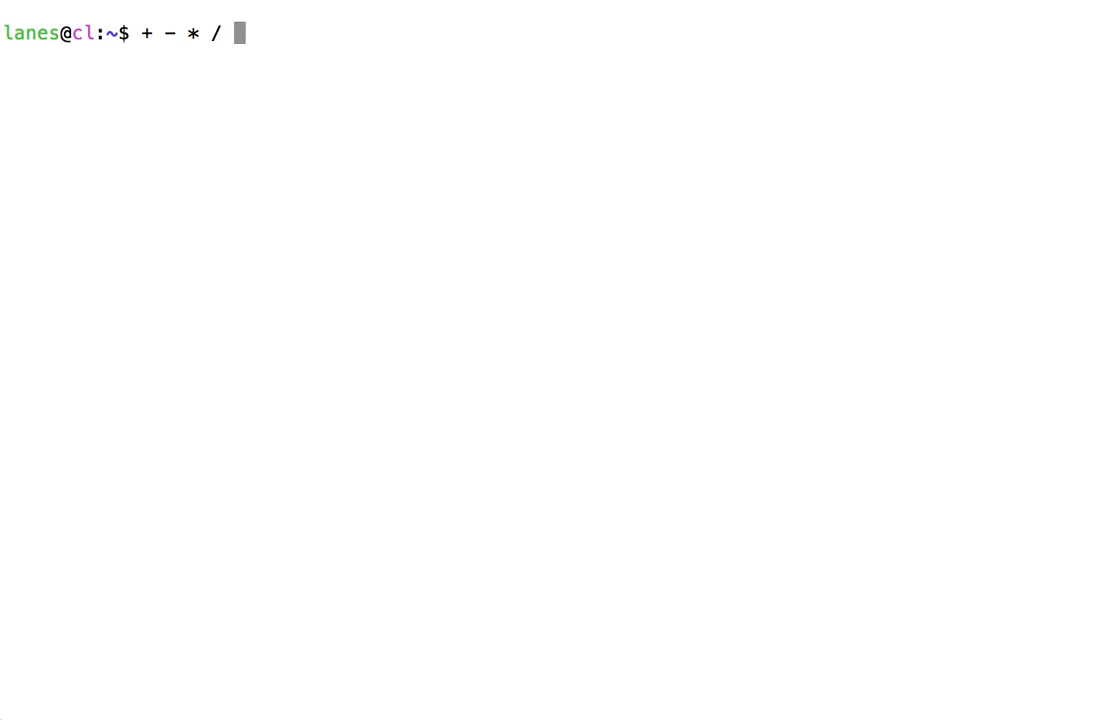
type("%")
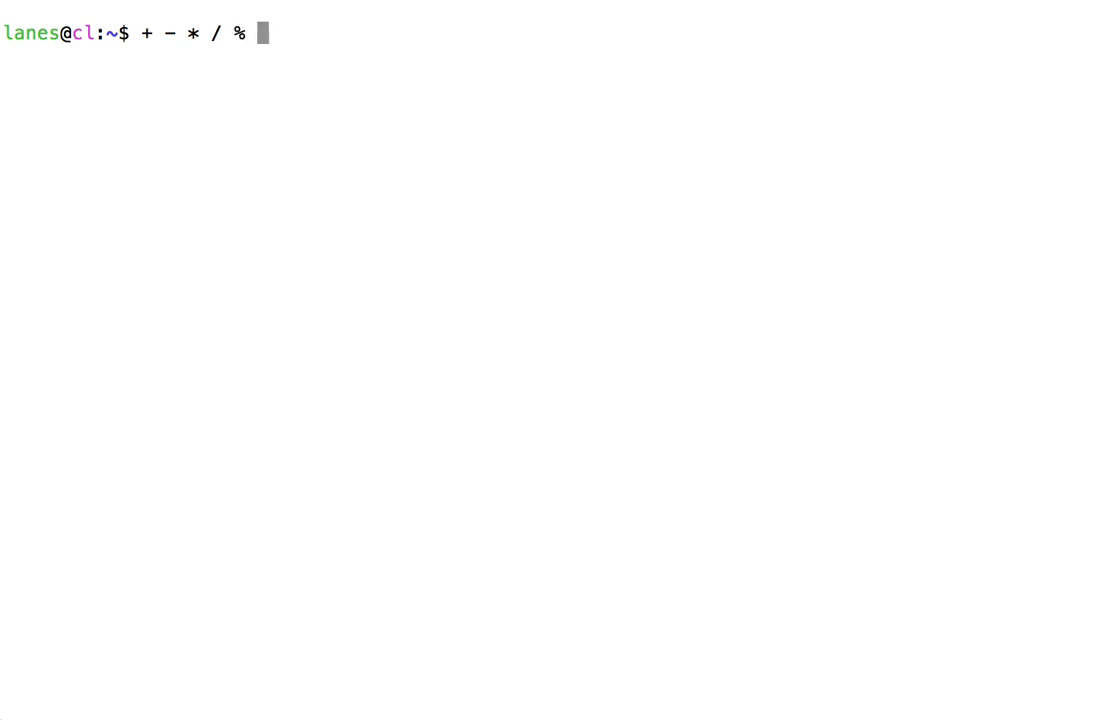
type("**")
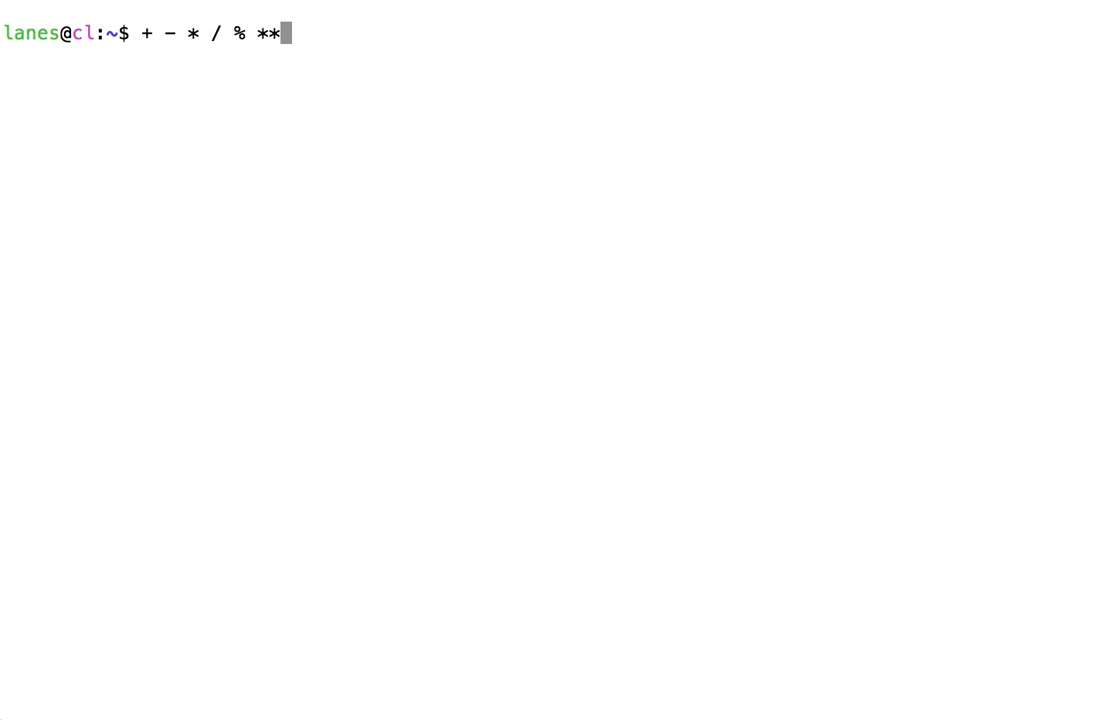
key("BackSpace")
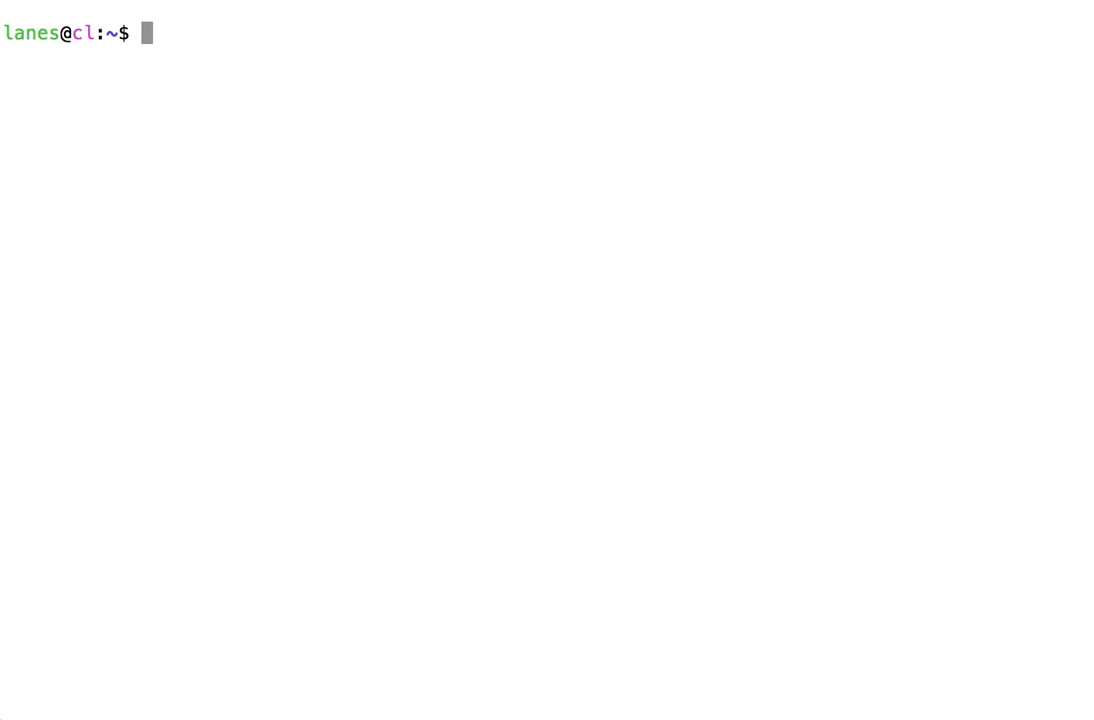
Start an echo reading 'Using integer division, seven divided by two is'
type("echo")
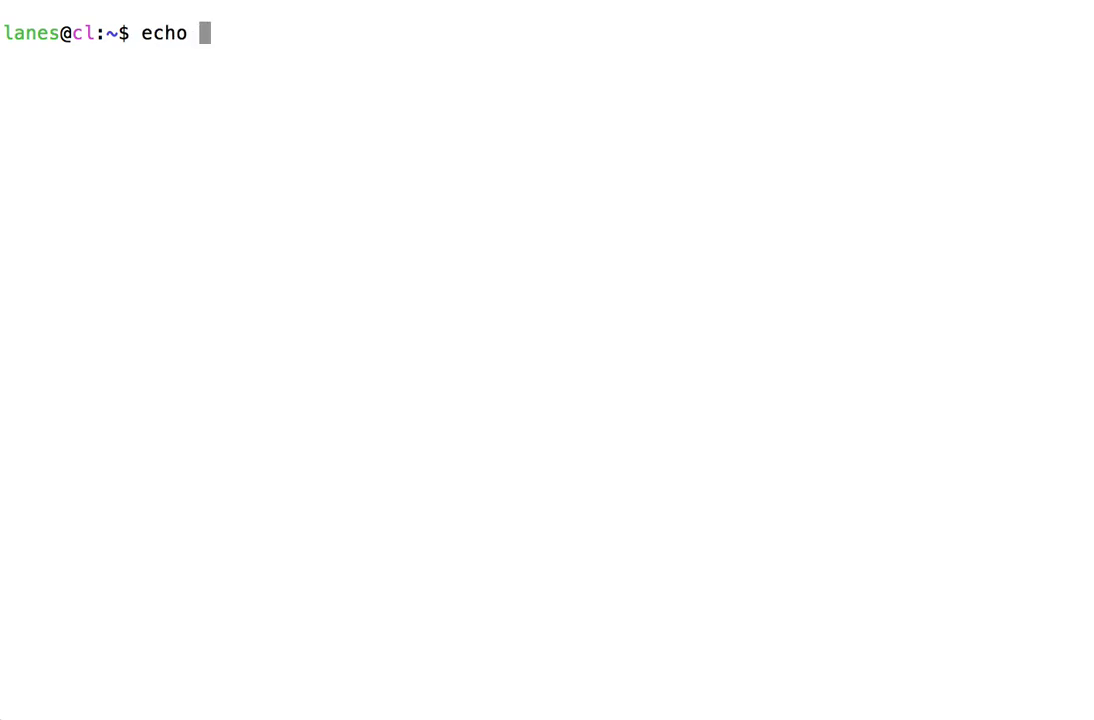
type("Using")
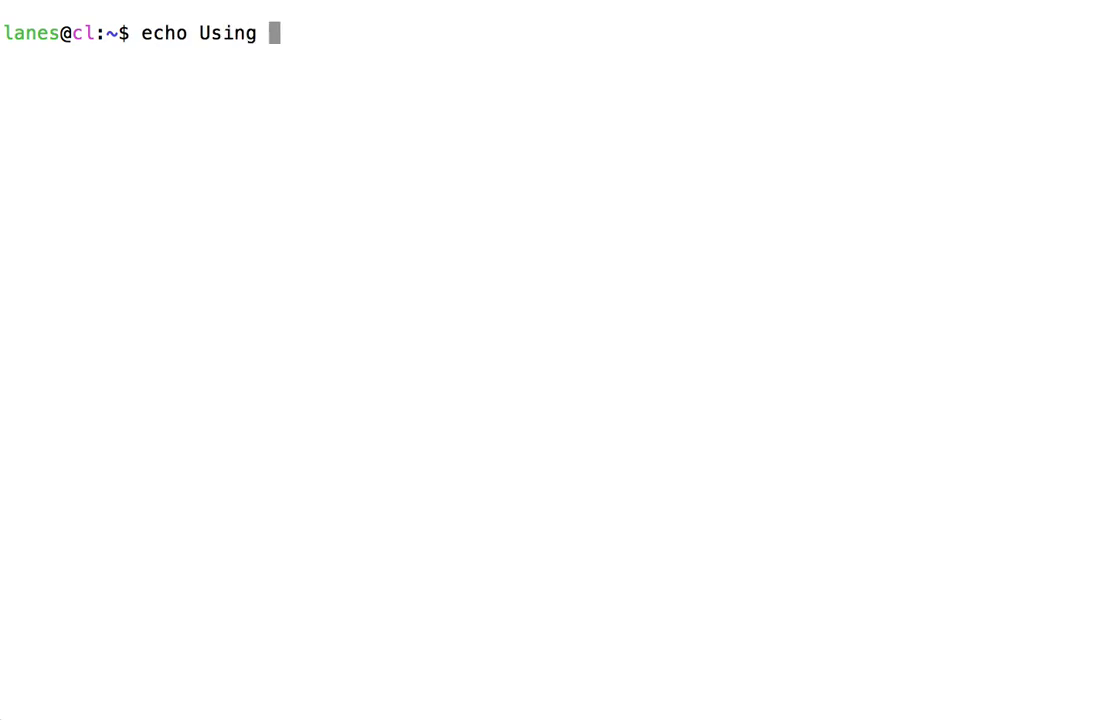
type("integer")
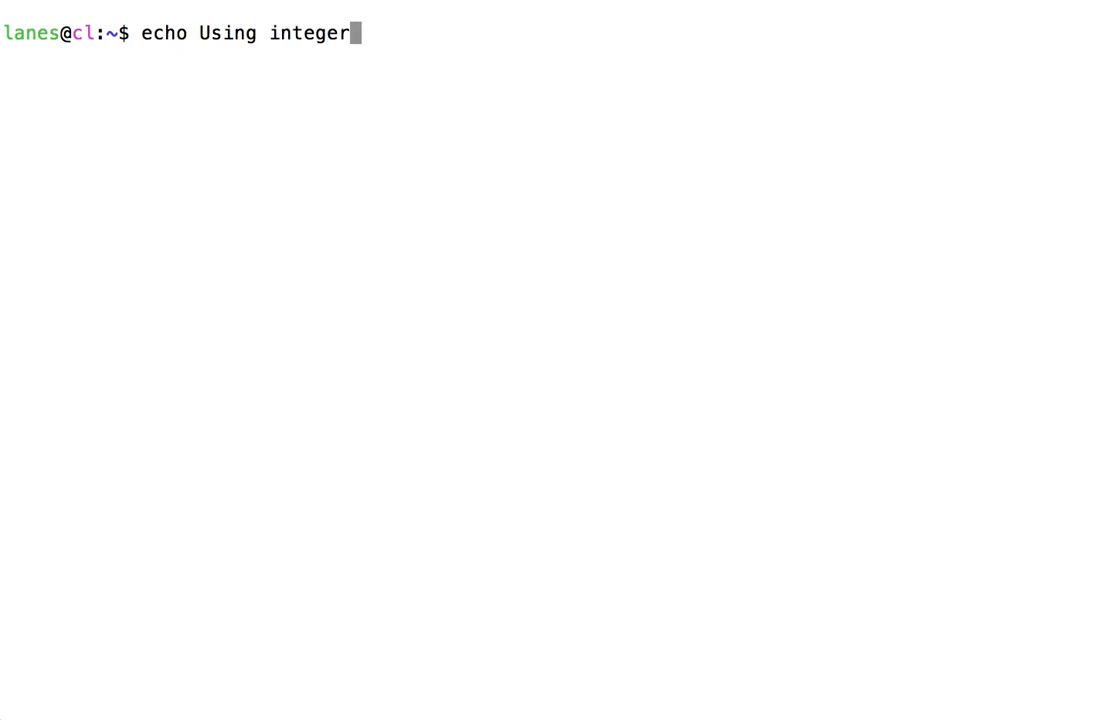
type("division")
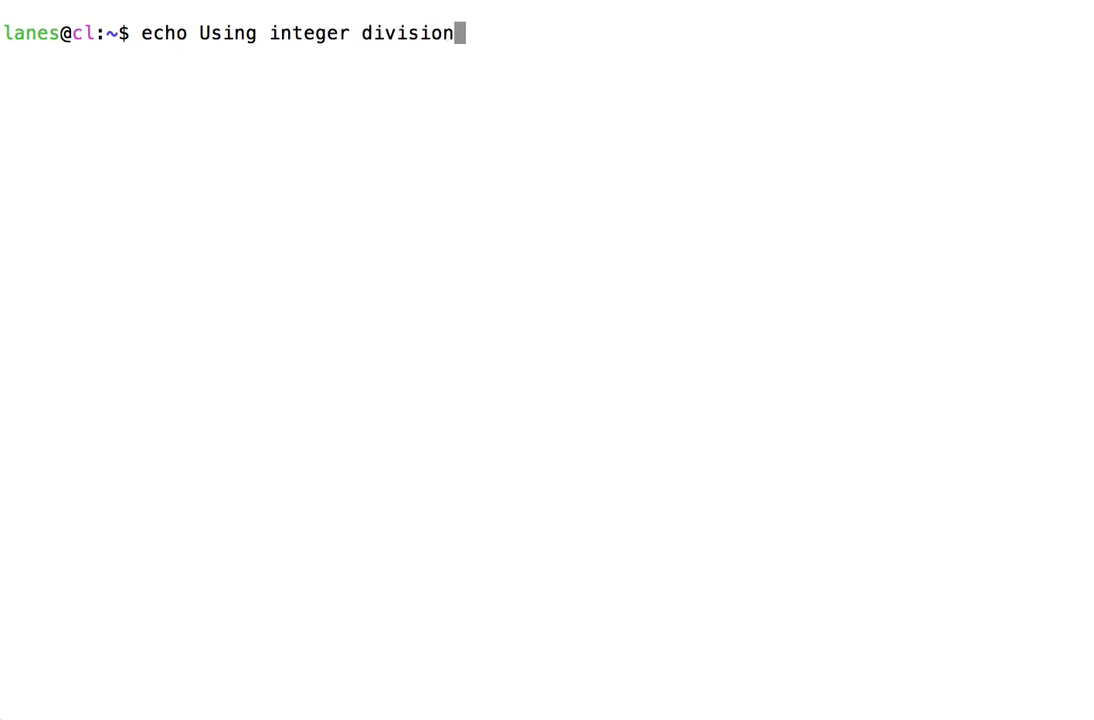
type(", seven")
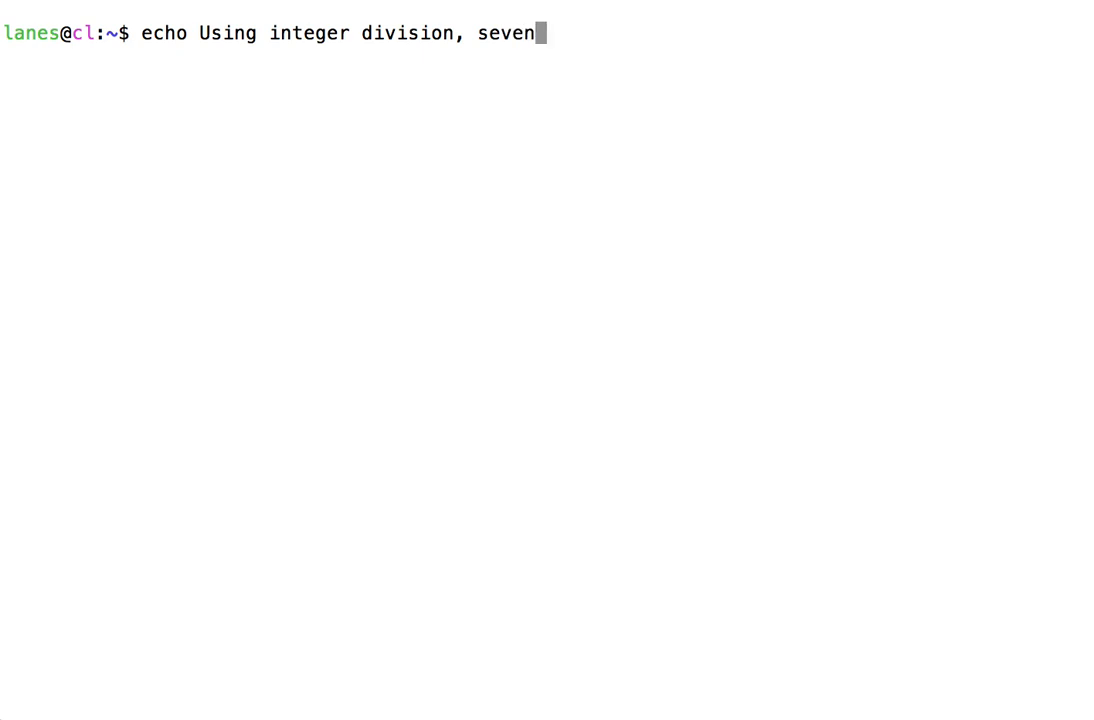
type("divided")
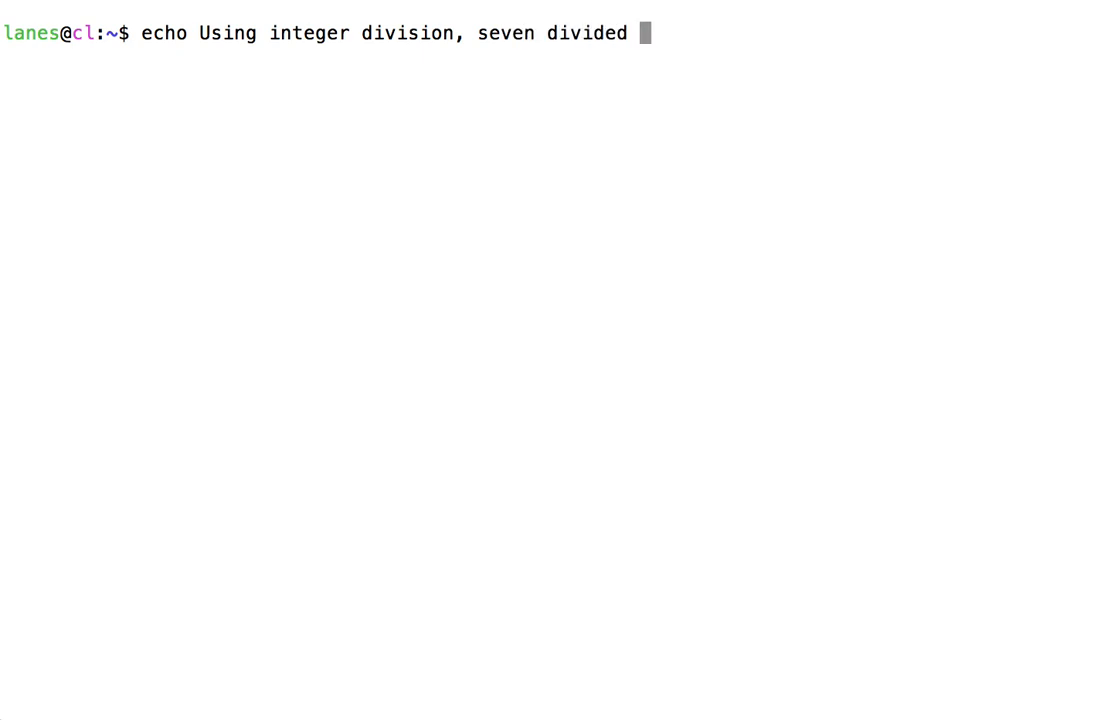
type("by two is $")
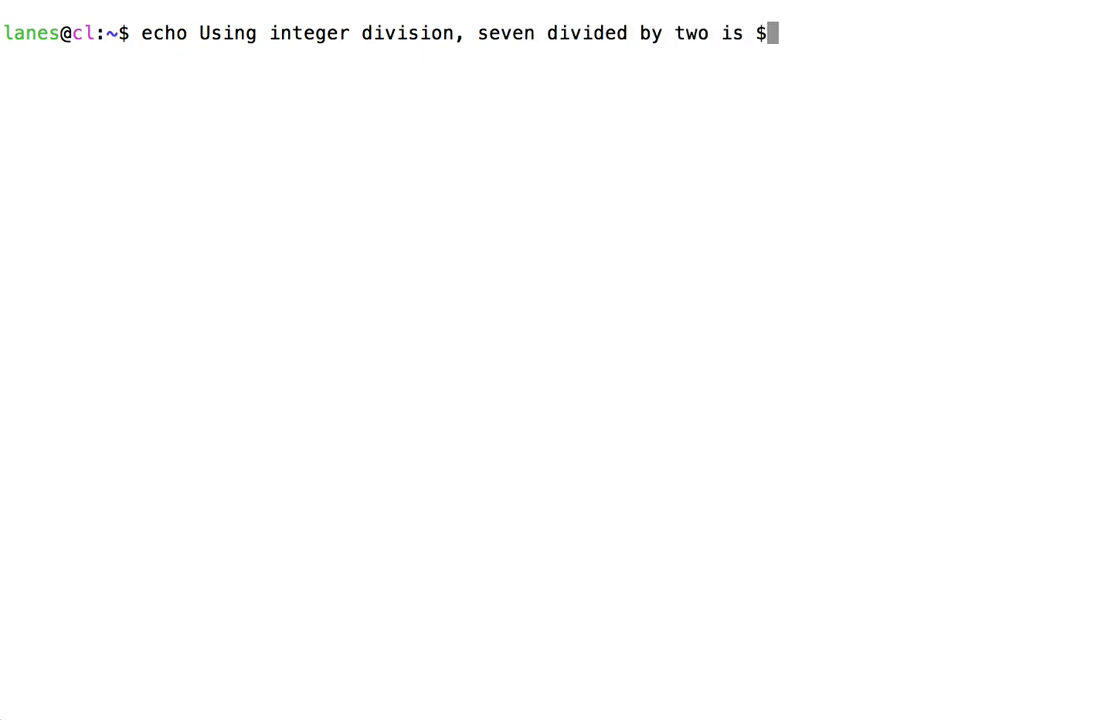
Add $(( 7 / 2 )) and $(( 7 % 2 )) expansions, then highlight quotient 3 and remainder 1
type("((")
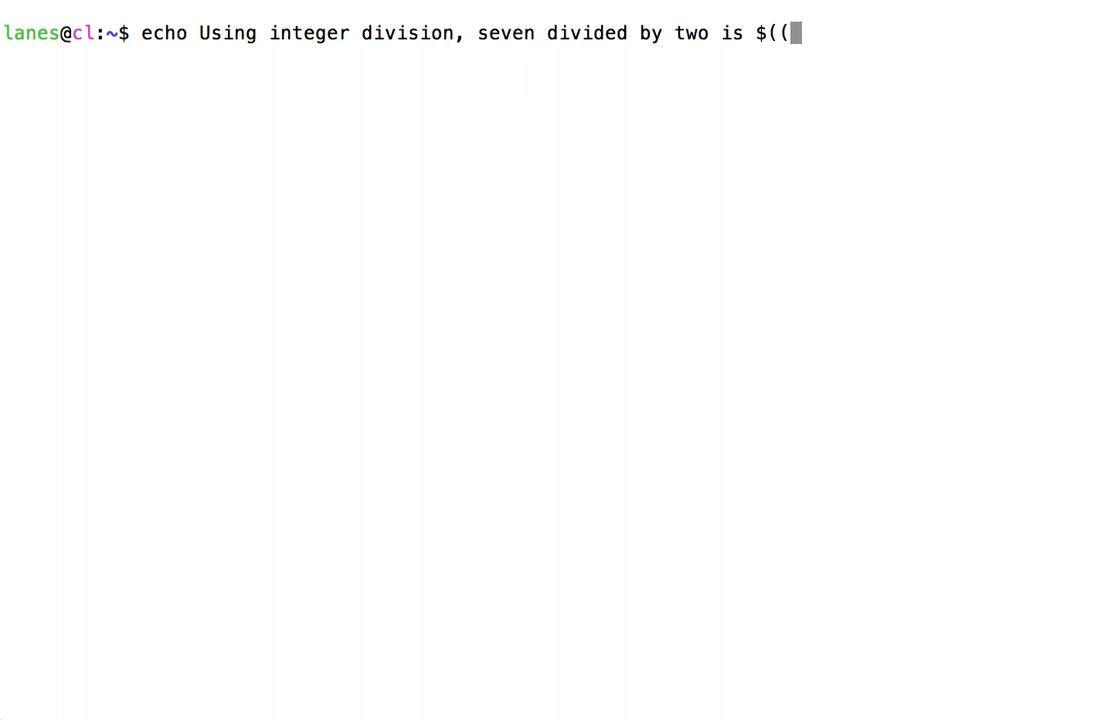
type("7 / 2 )) with a remainder of")
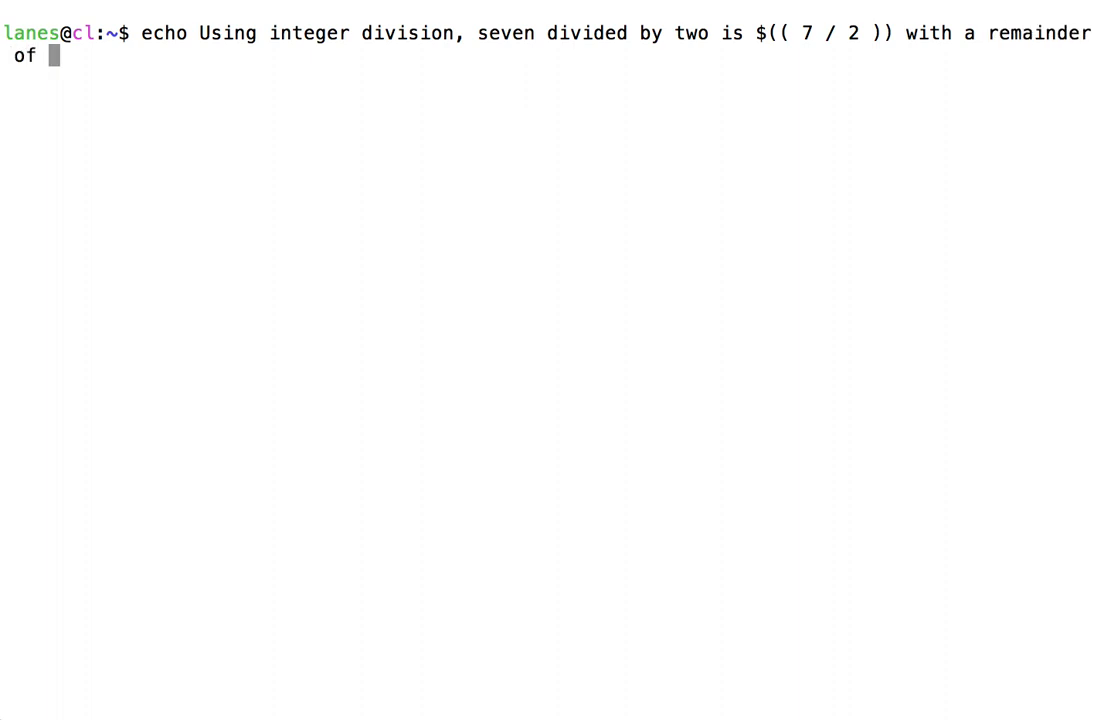
type("$(( 7 %")
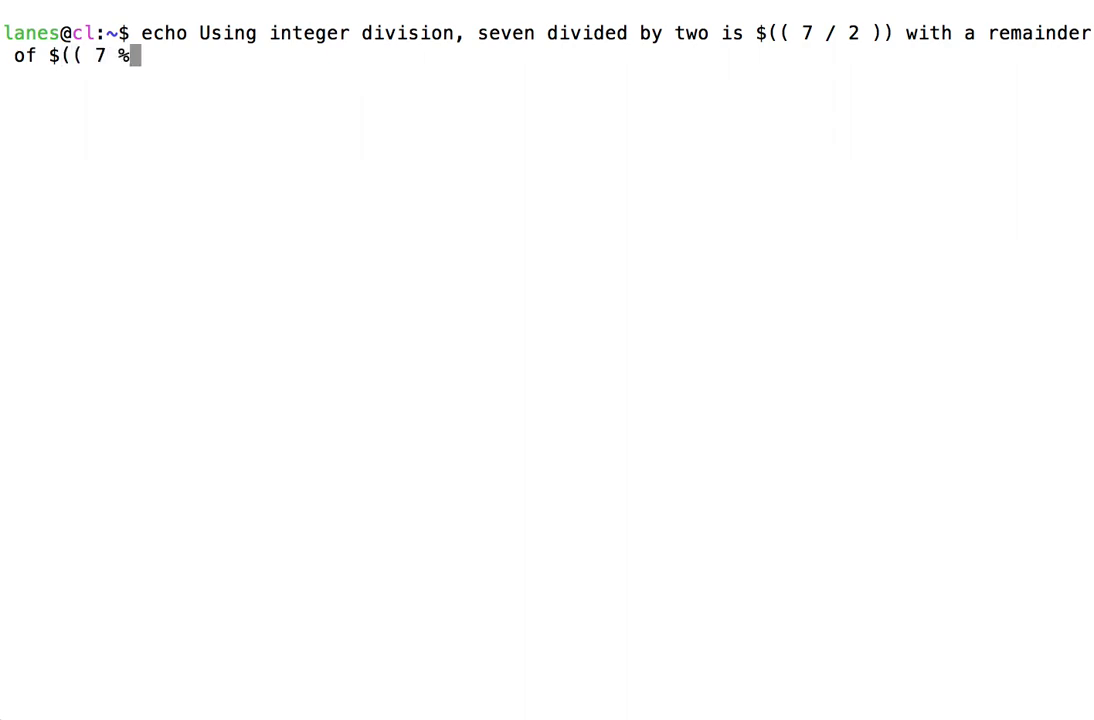
type("2 ))")
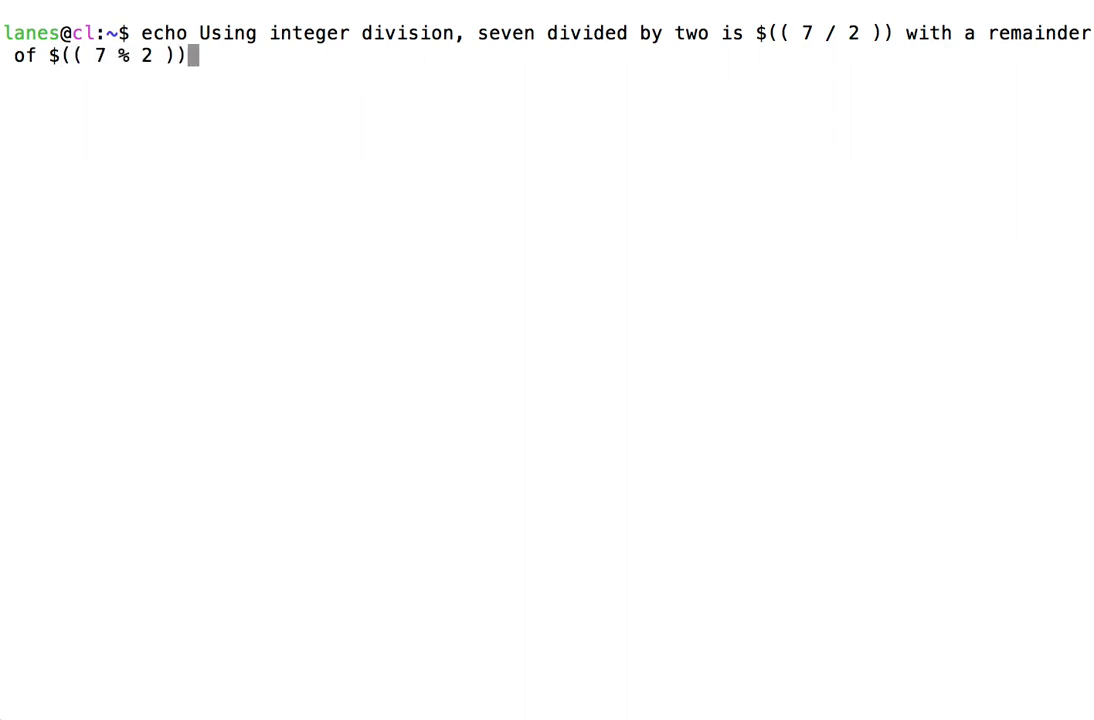
type(".")
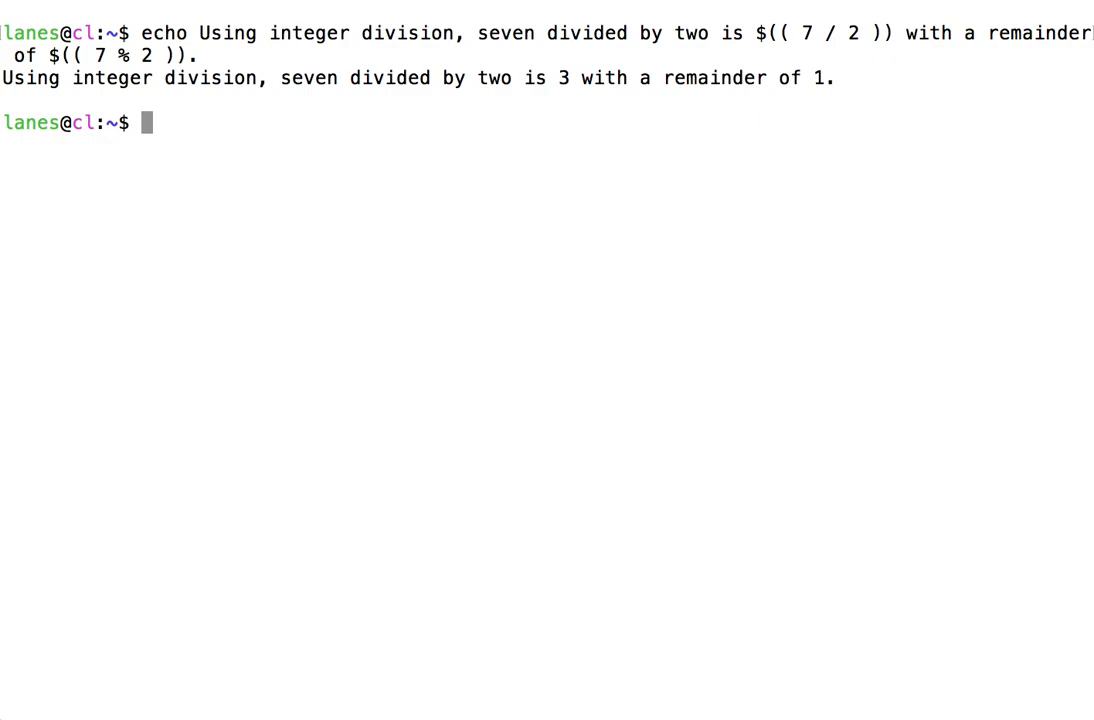
mouse_move(320, 148)
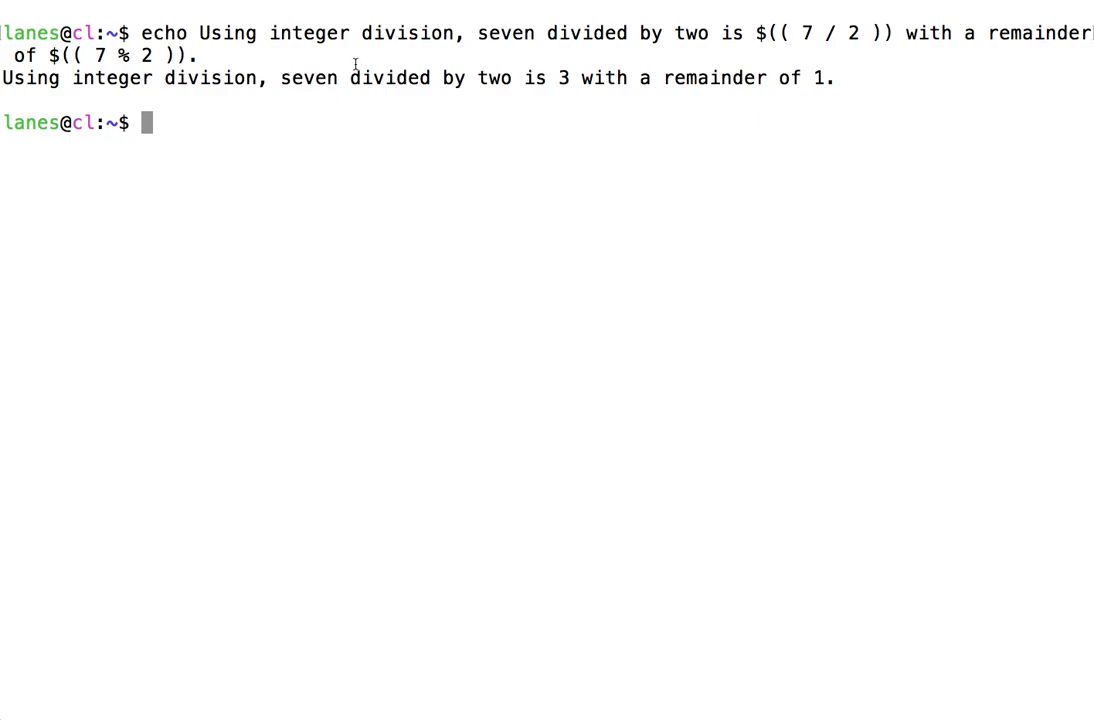
left_click_drag(800, 33, 860, 33)
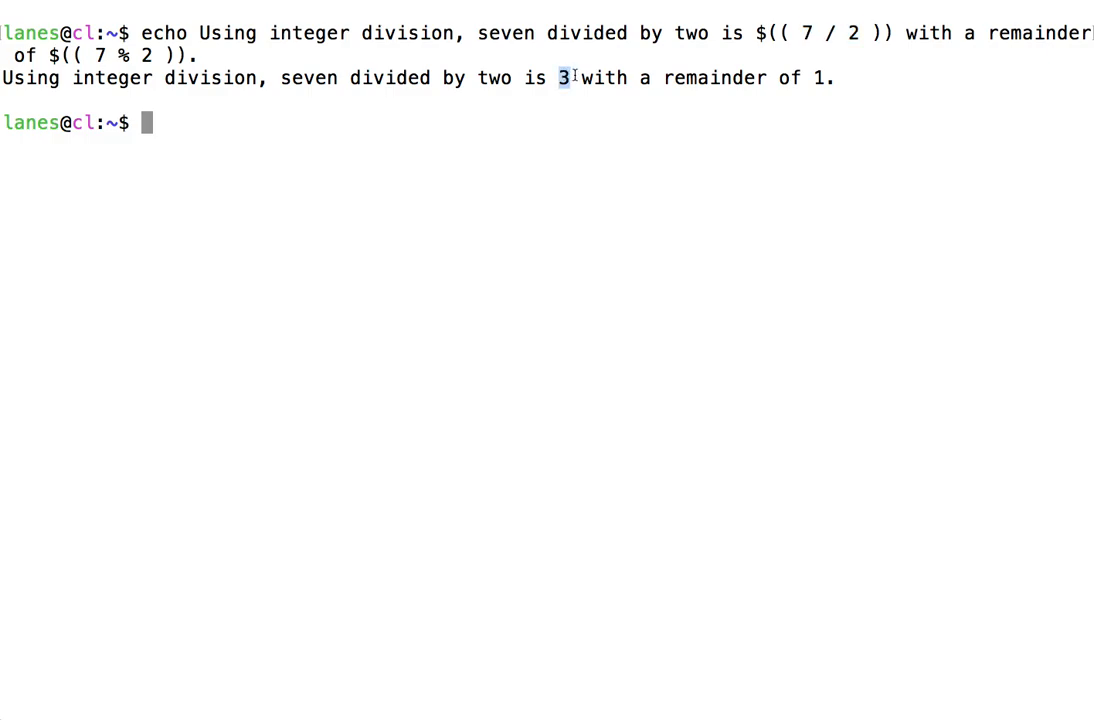
mouse_move(652, 92)
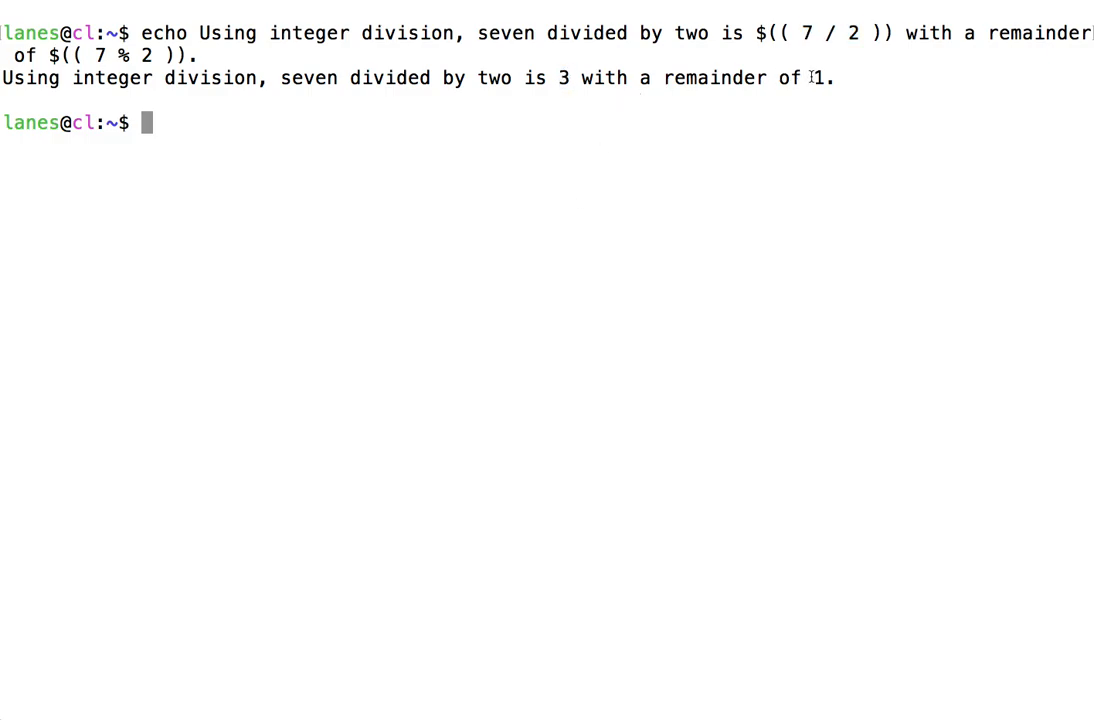
double_click(818, 78)
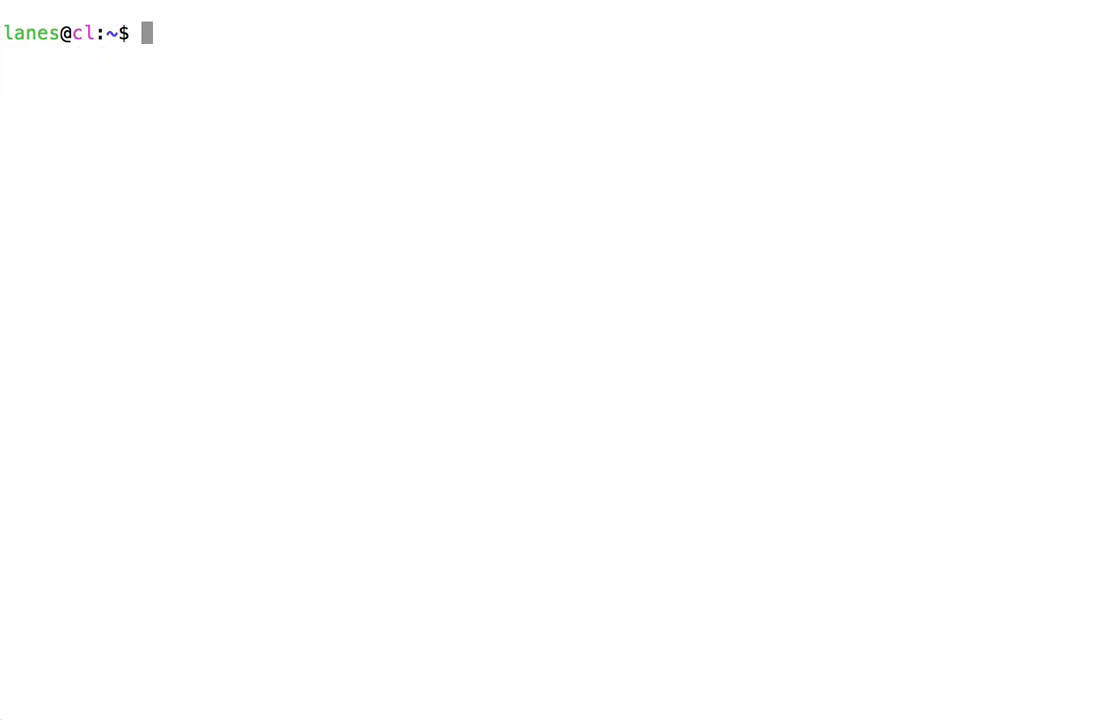
Print 25 with echo $(( 5**2 )) and highlight the ** exponent operator
type("echo")
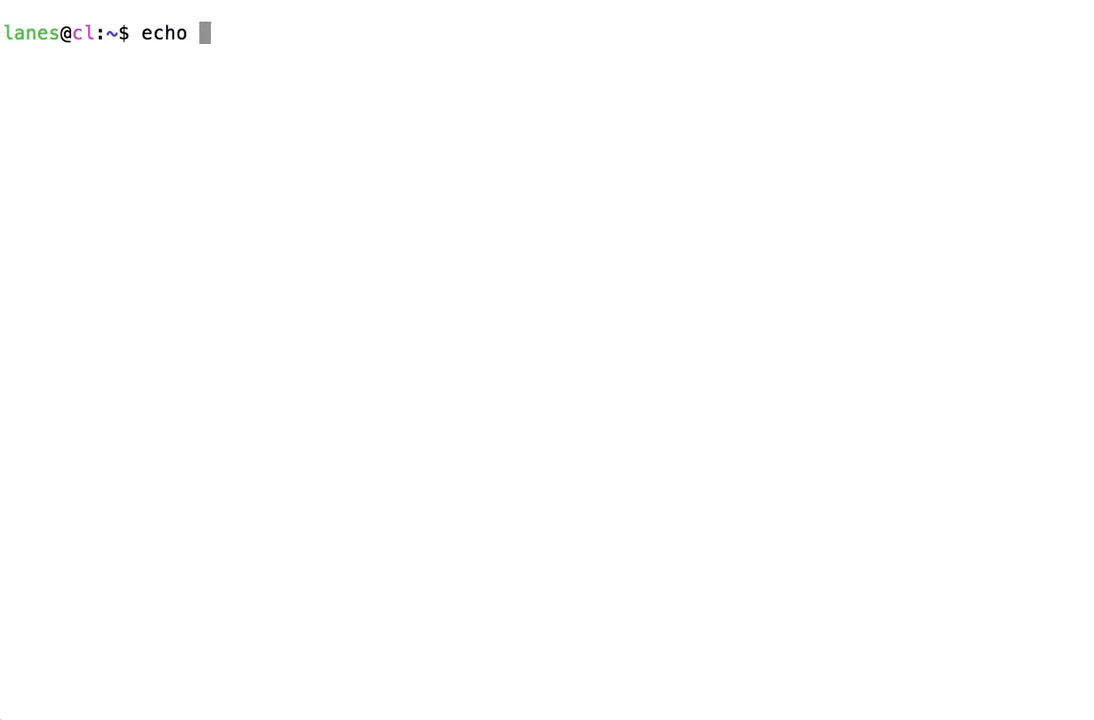
type("$(( 5")
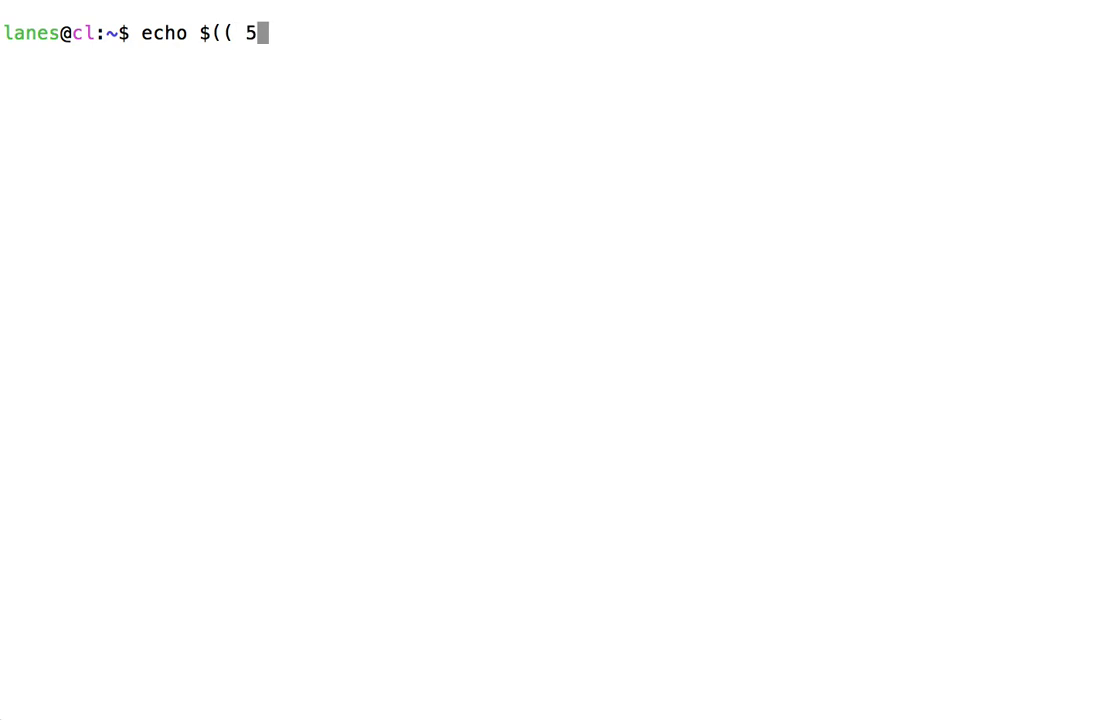
type("**2 ))")
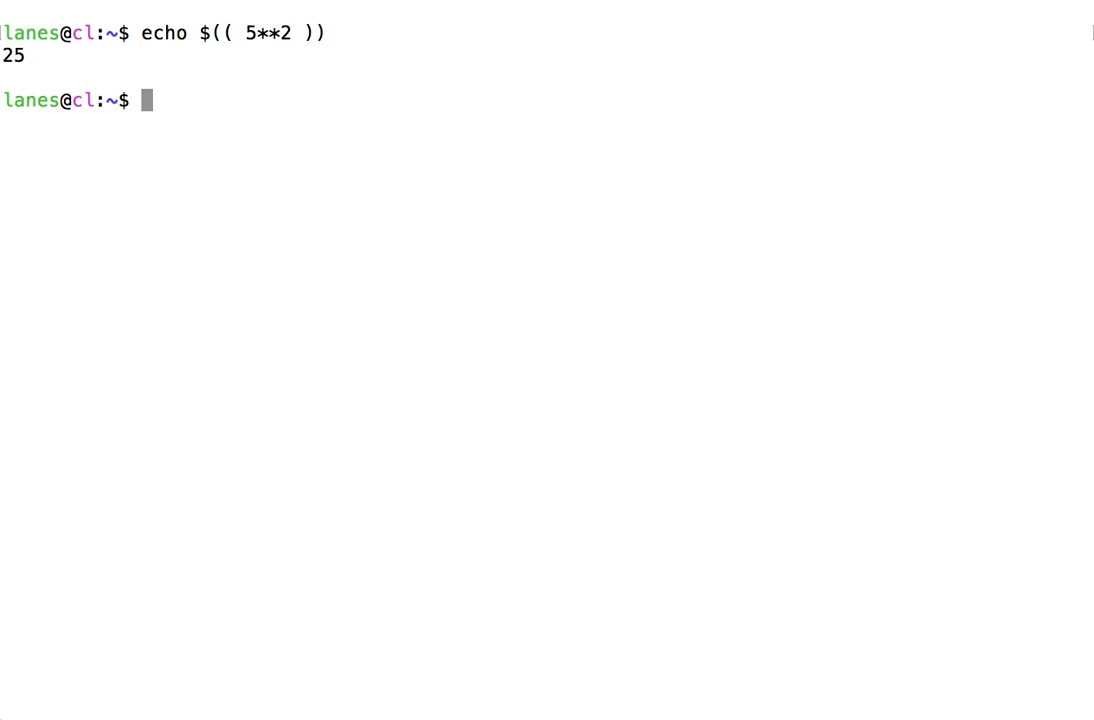
mouse_move(137, 335)
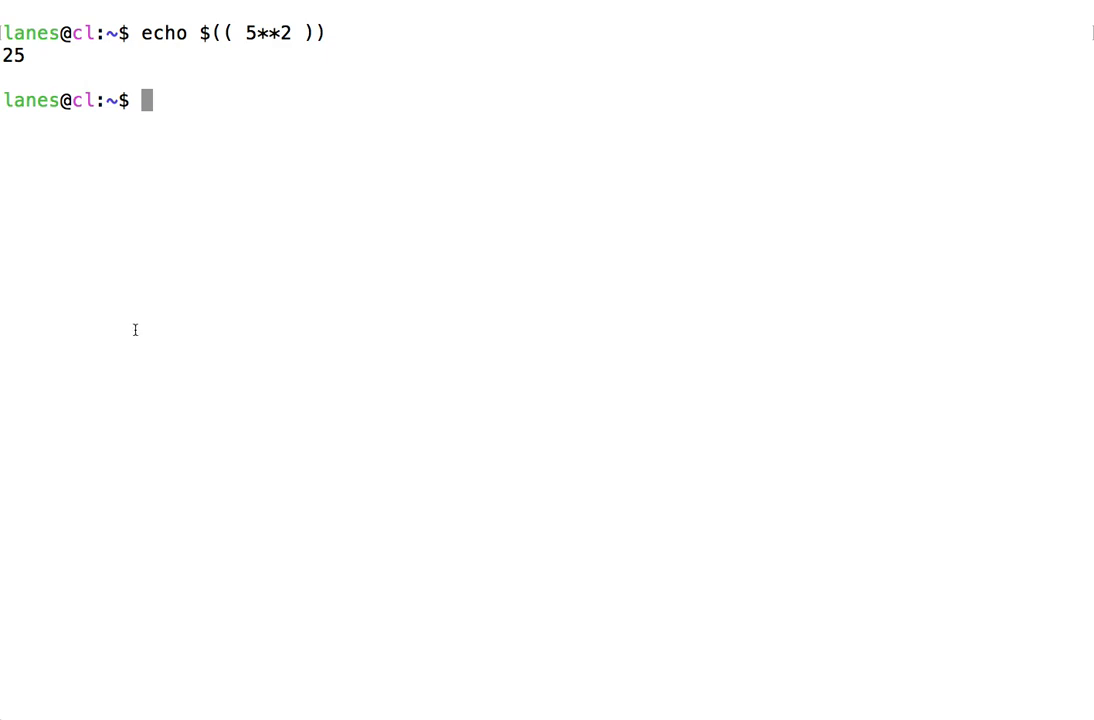
double_click(13, 55)
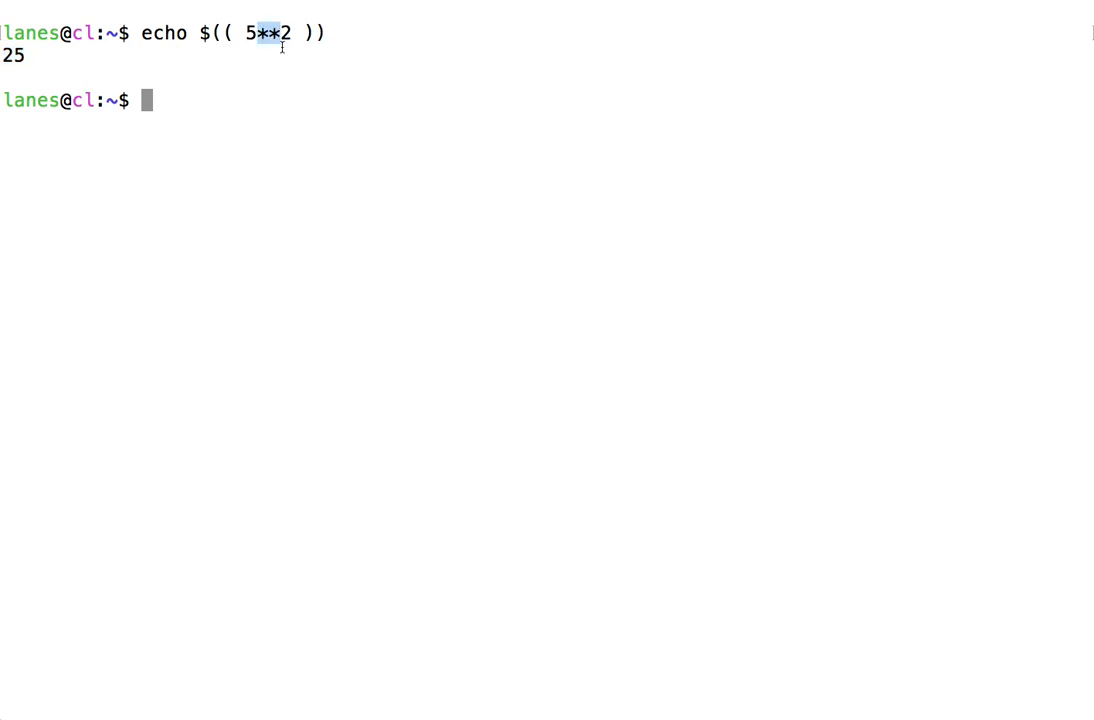
mouse_move(304, 279)
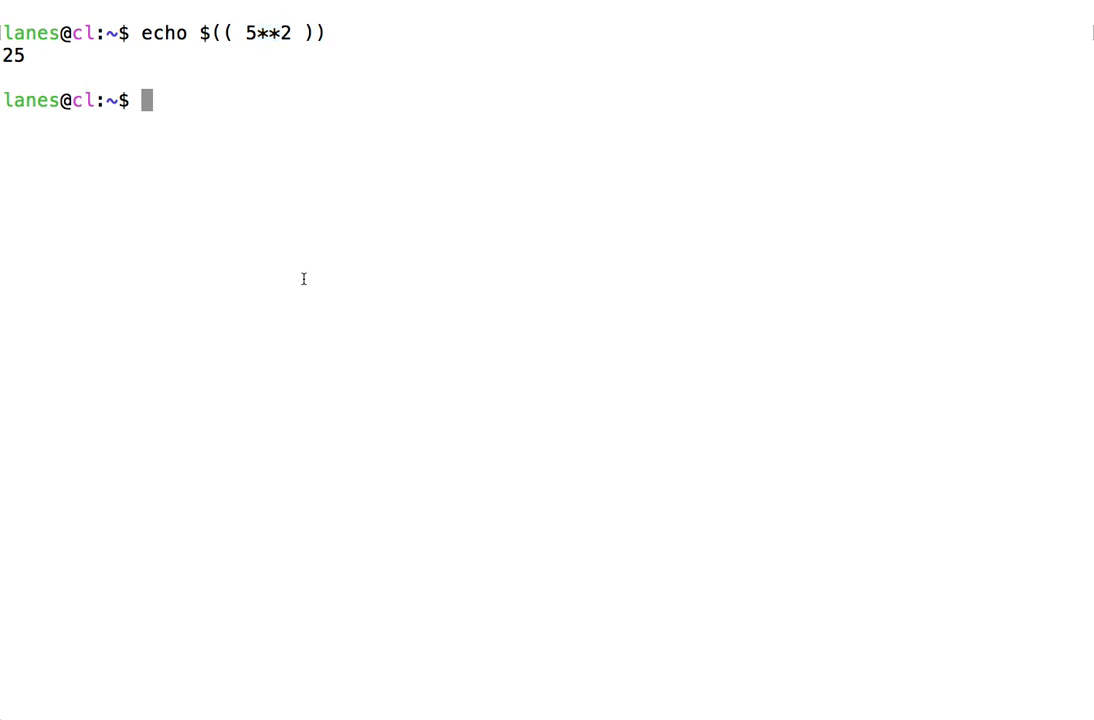
type("echo")
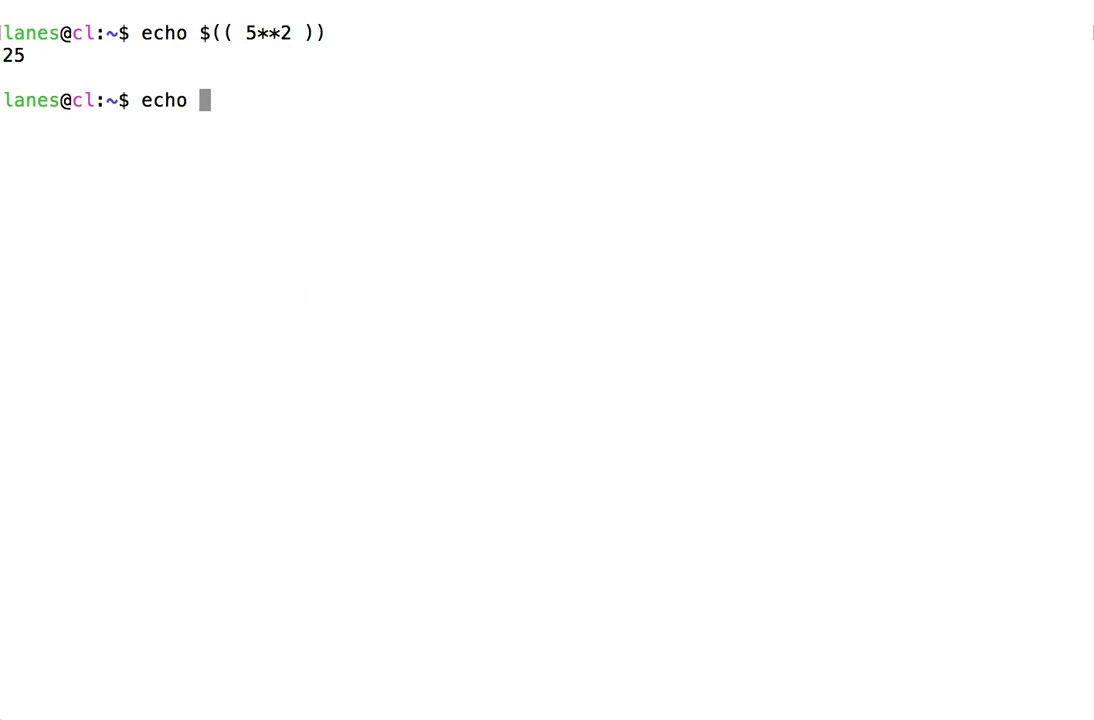
Print 25 with echo $(( 5**$((1+1)) )) and highlight the nested $((1+1))
type("$((")
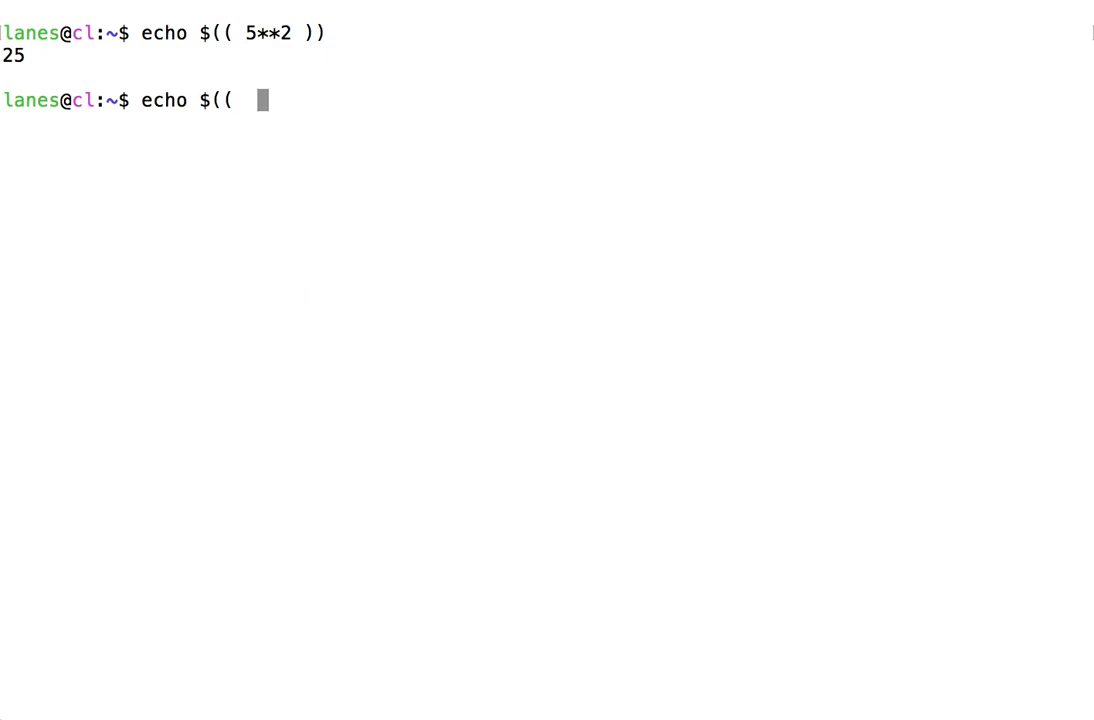
type("))")
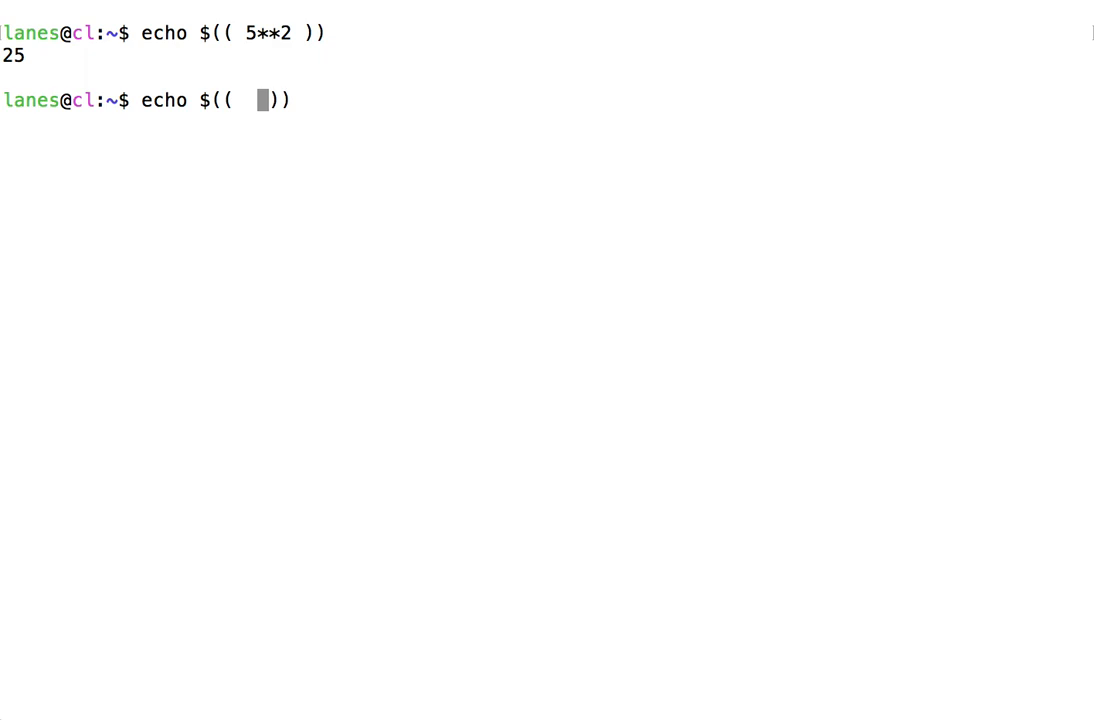
type("5")
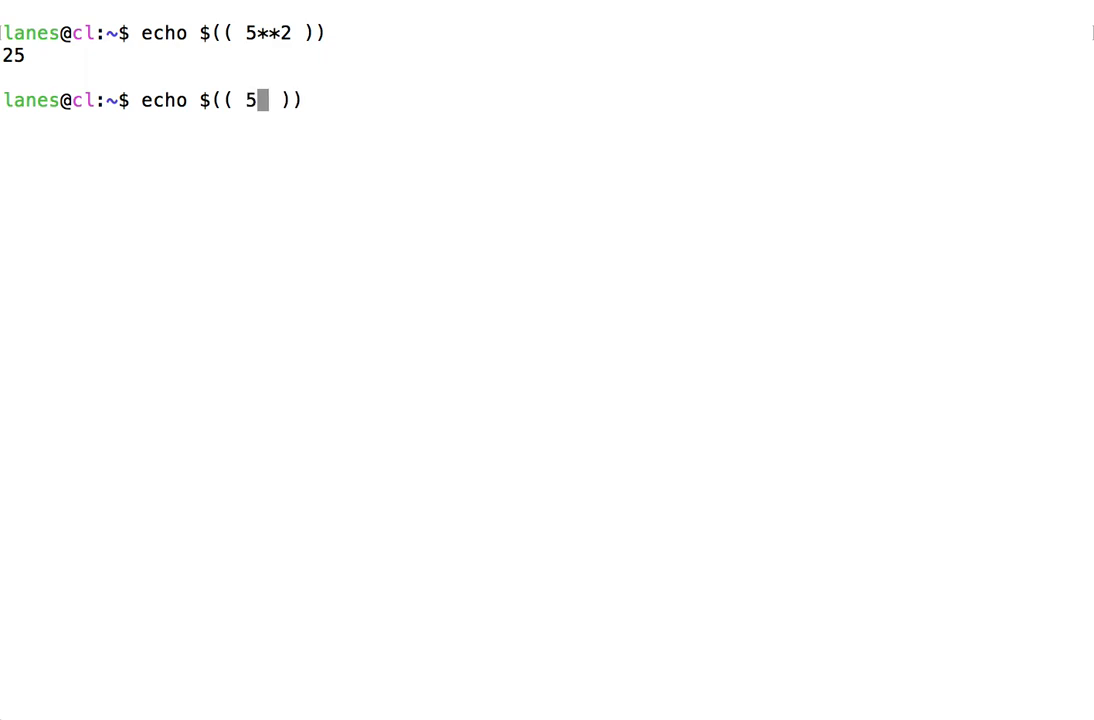
type("*$")
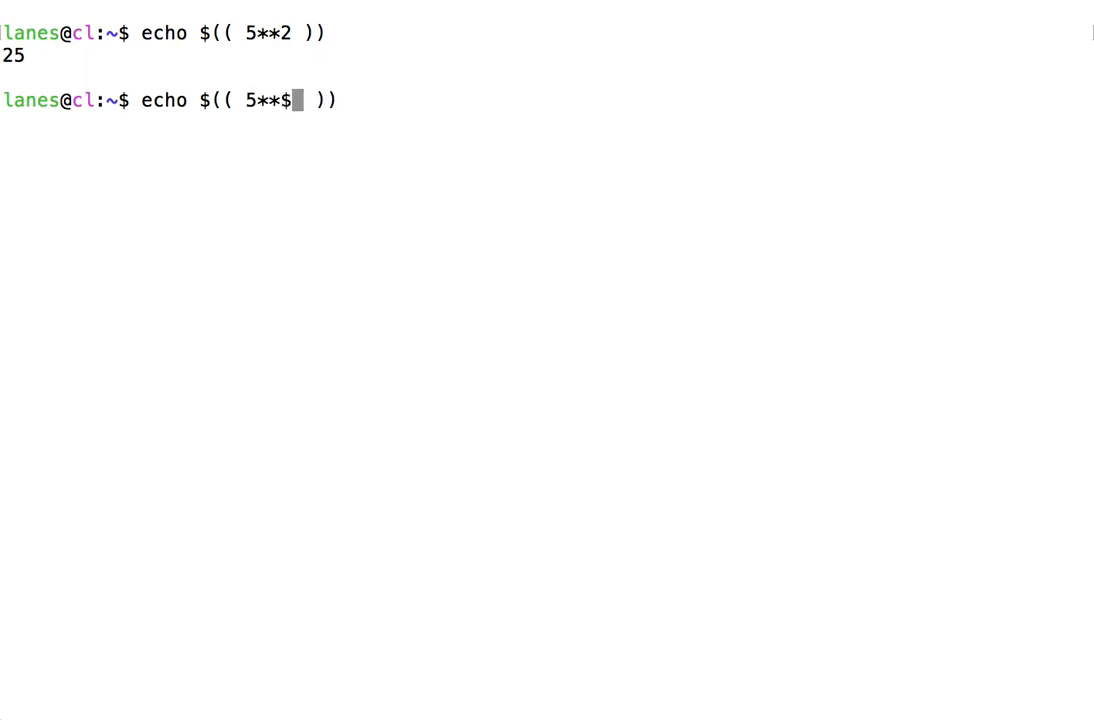
type("((1+")
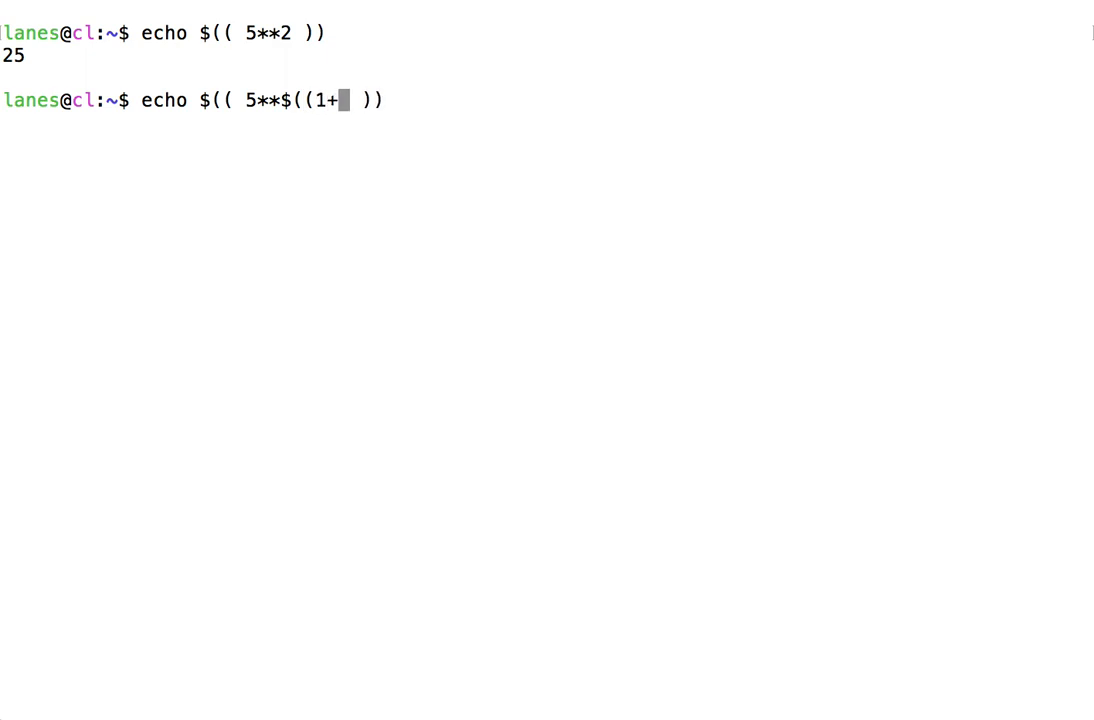
type("1))")
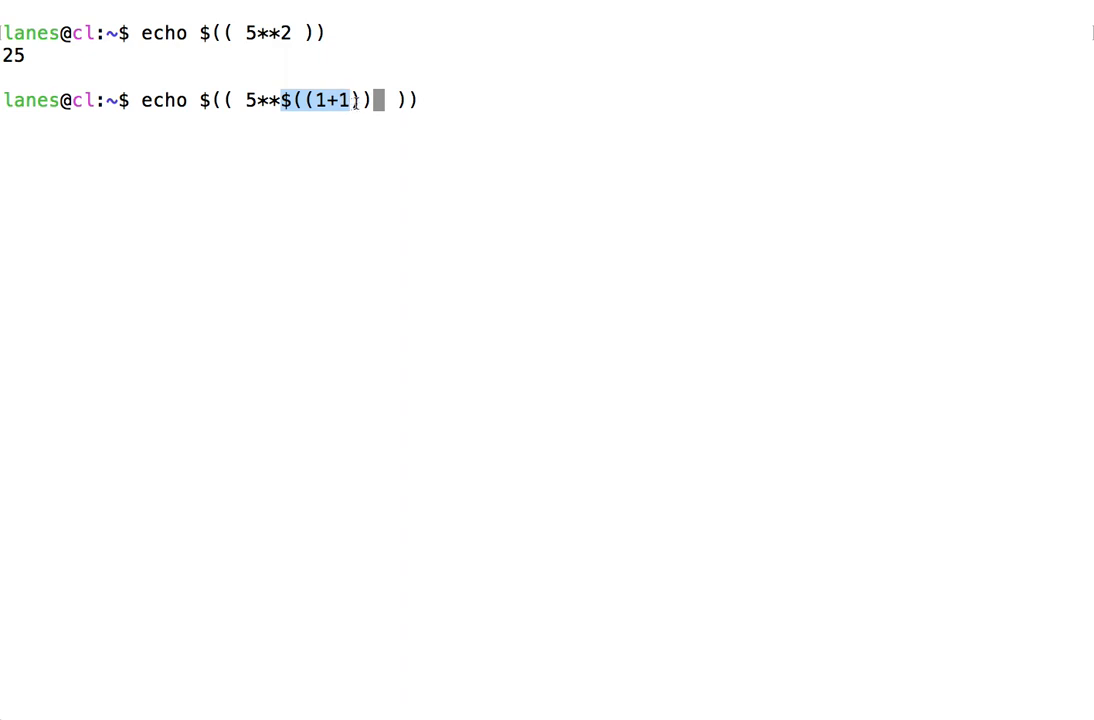
type(")")
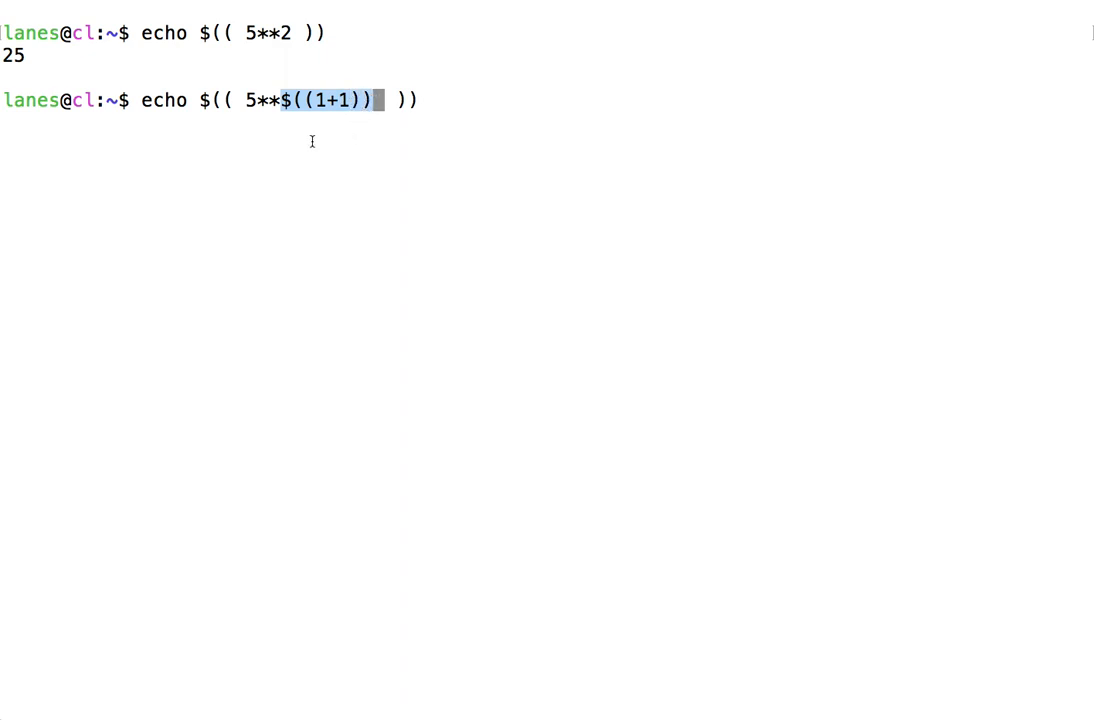
mouse_move(286, 112)
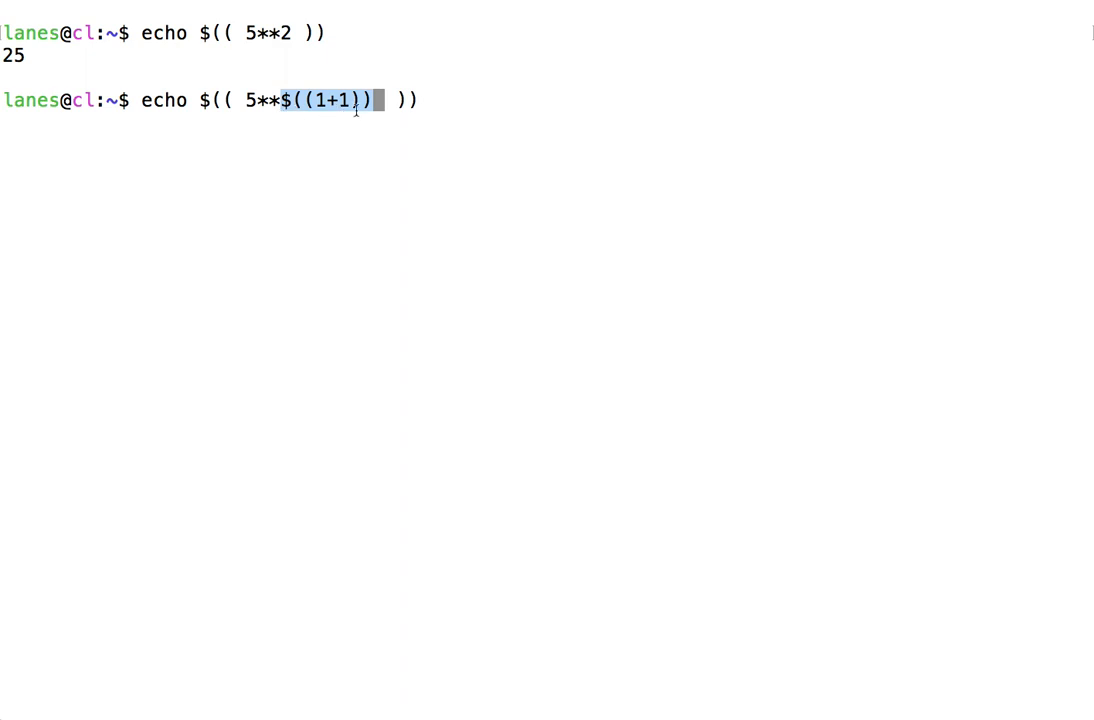
mouse_move(258, 118)
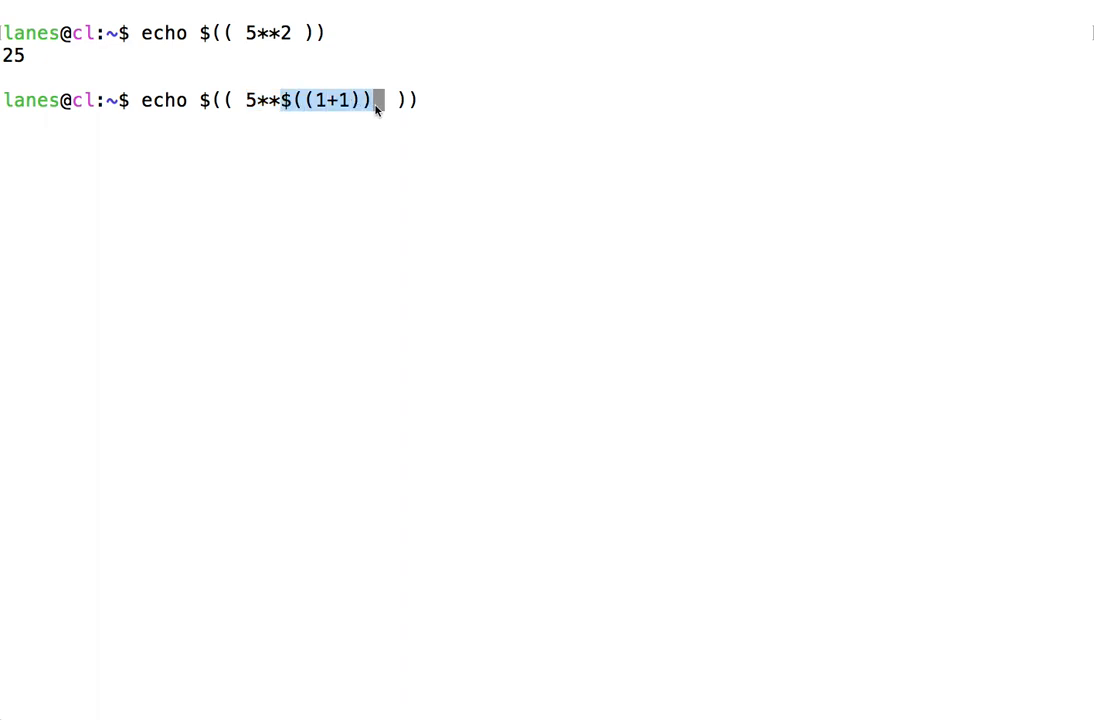
mouse_move(448, 148)
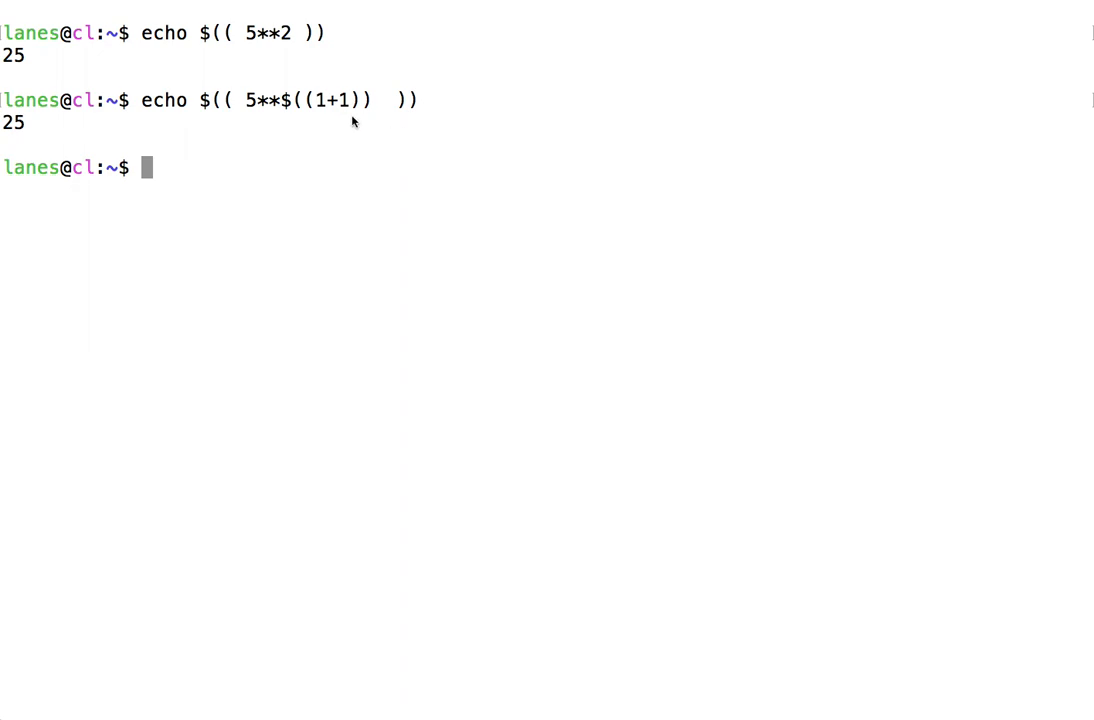
mouse_move(289, 104)
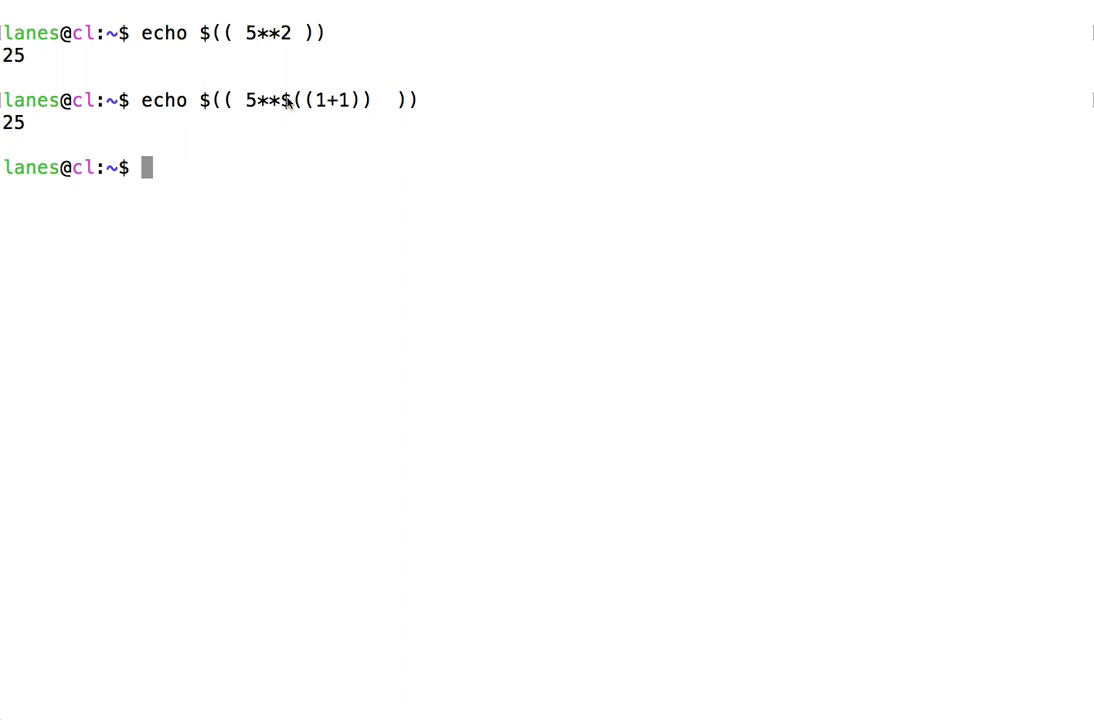
left_click_drag(286, 100, 368, 100)
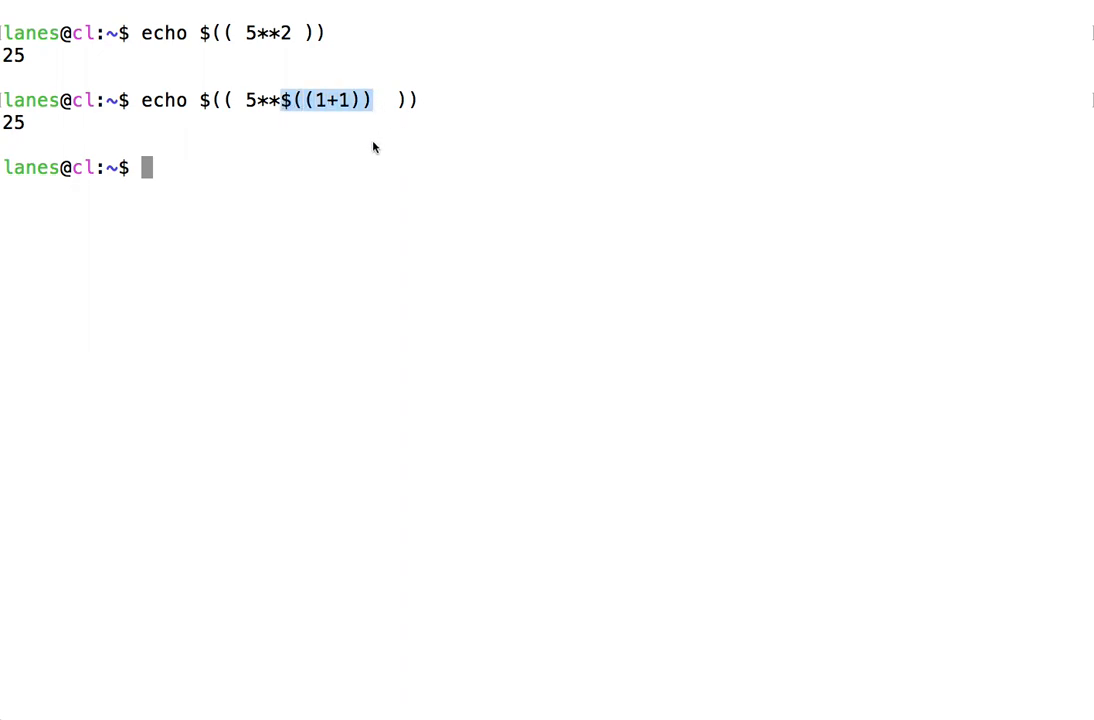
mouse_move(345, 147)
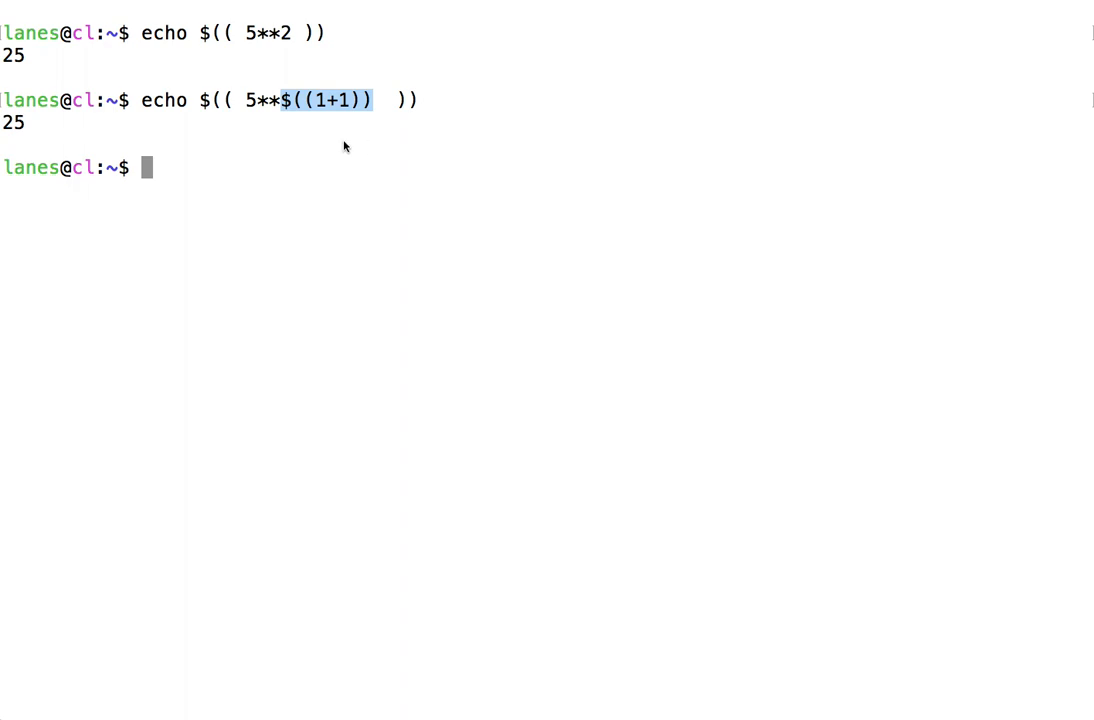
mouse_move(213, 105)
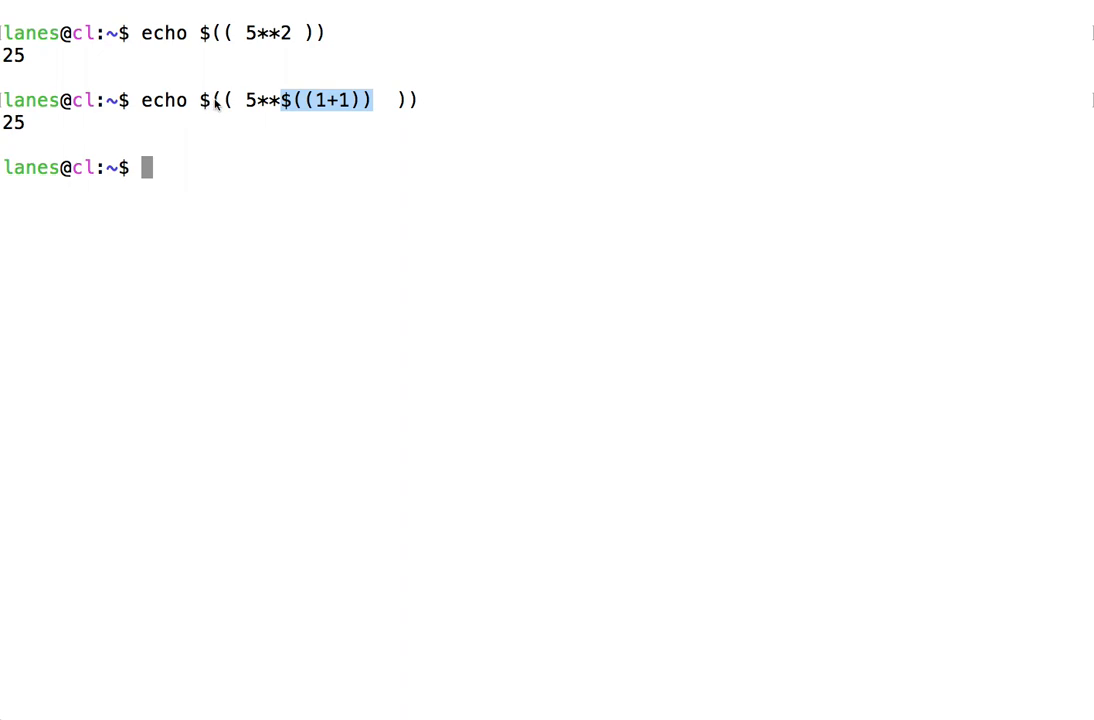
mouse_move(248, 108)
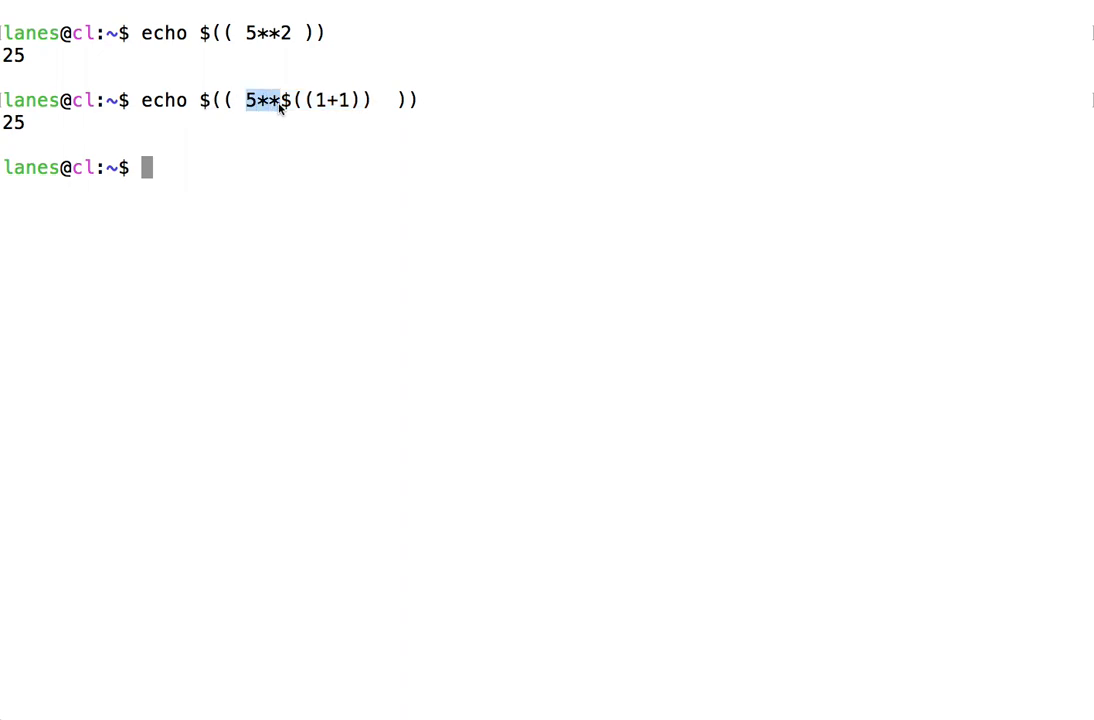
mouse_move(338, 126)
type("echo $(( 5**(1+1)  ))")
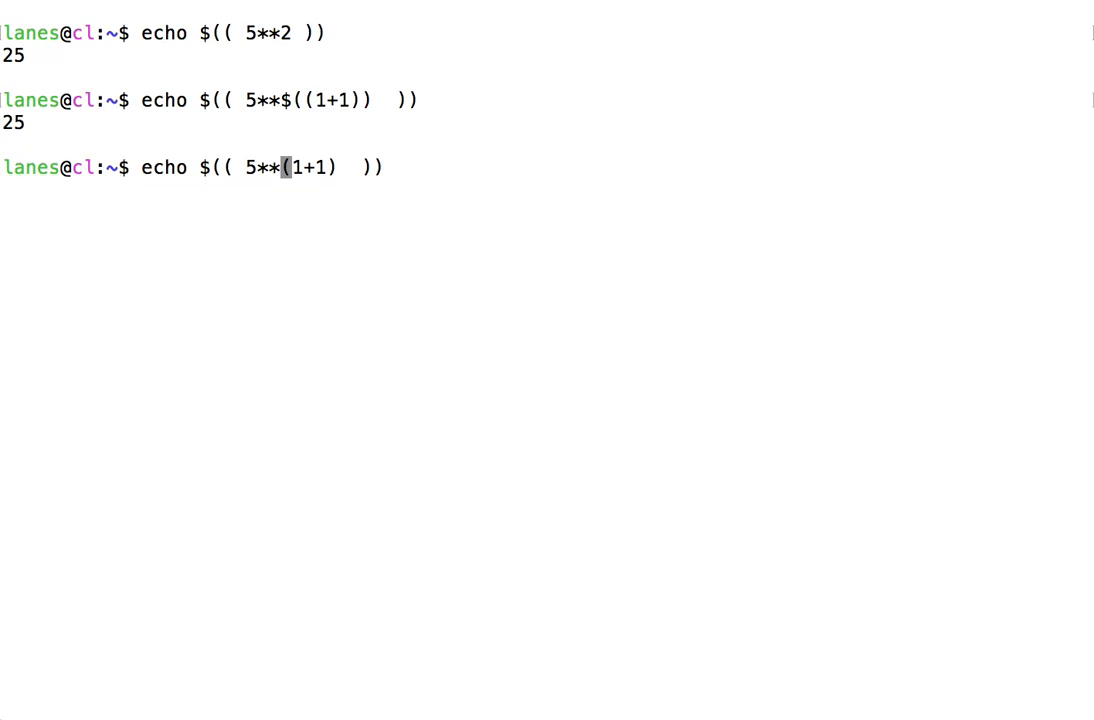
mouse_move(207, 100)
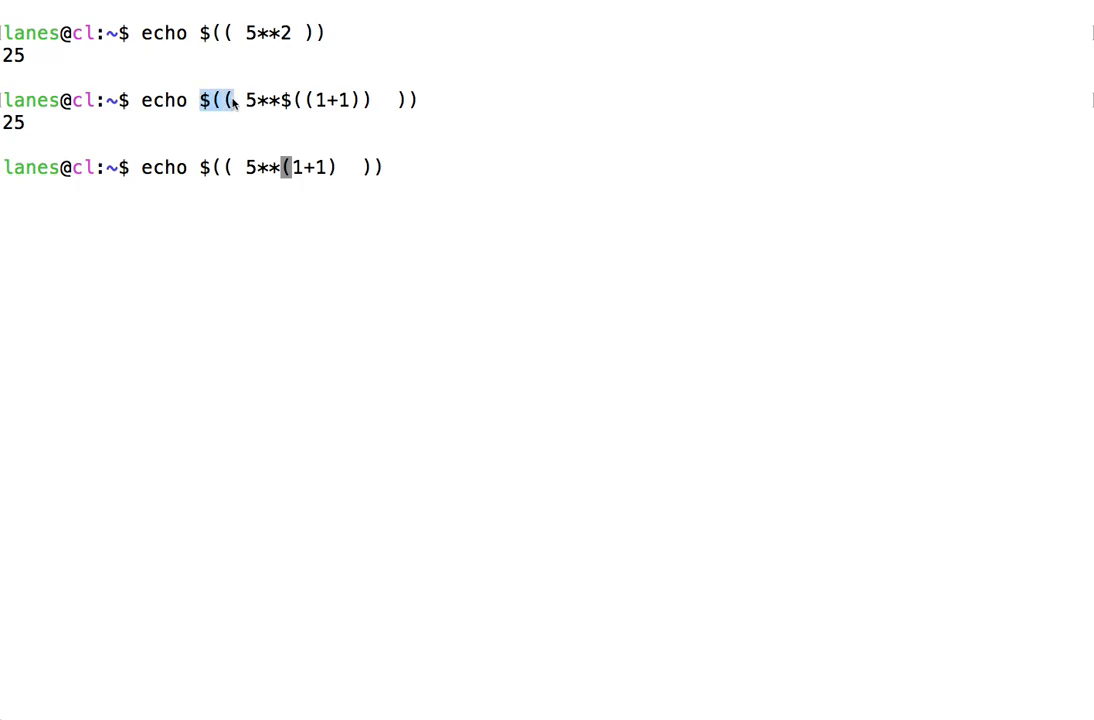
mouse_move(216, 195)
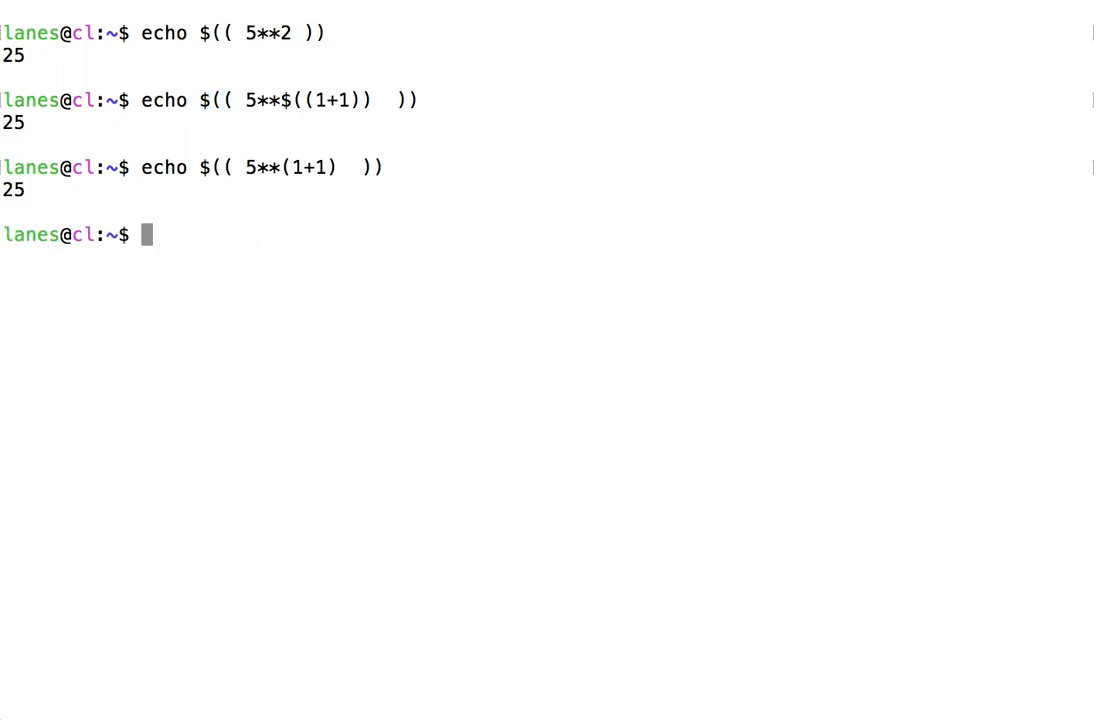
mouse_move(317, 210)
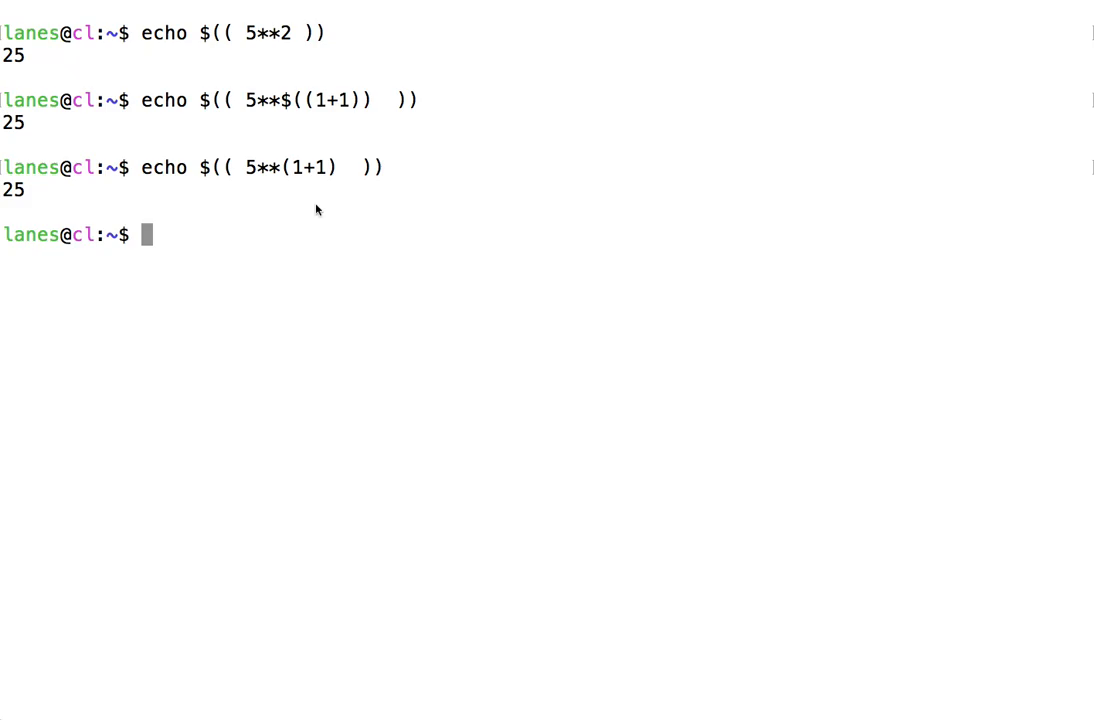
Highlight the 25 printed by echo $(( 5**(1+1) ))
double_click(14, 191)
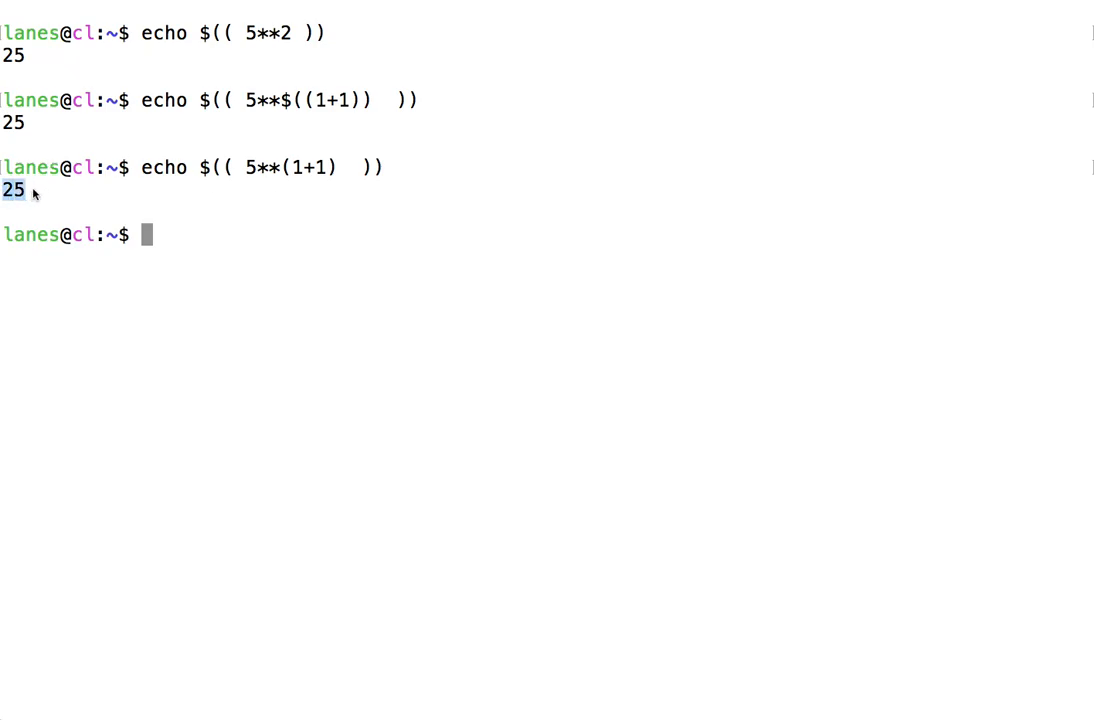